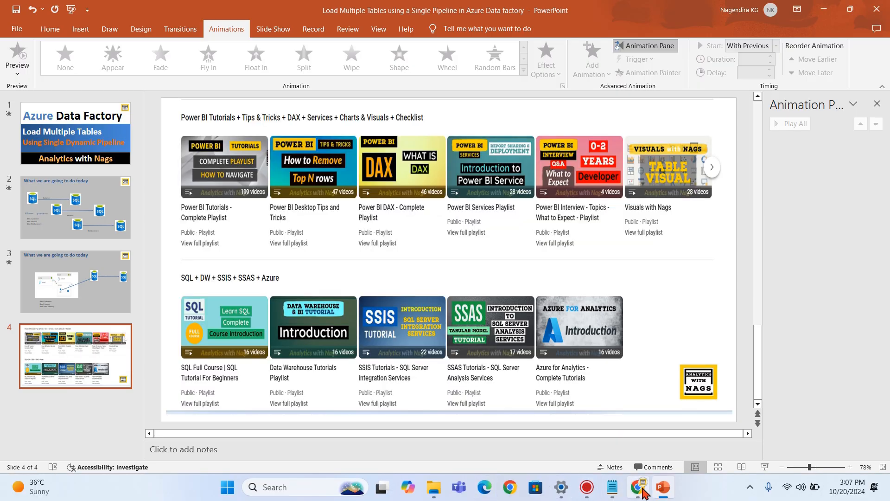
Inspect the StagingLS and awntargetLS linked service connection details, closing each without changes.
left_click(638, 486)
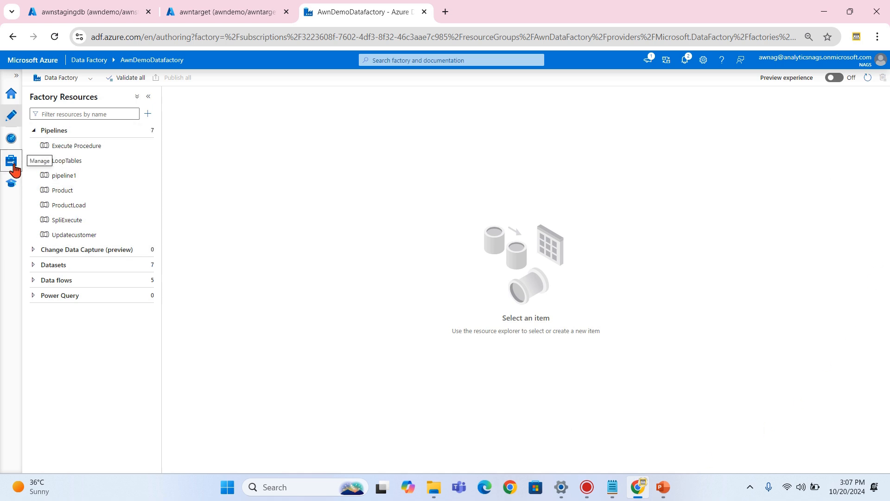
left_click(10, 160)
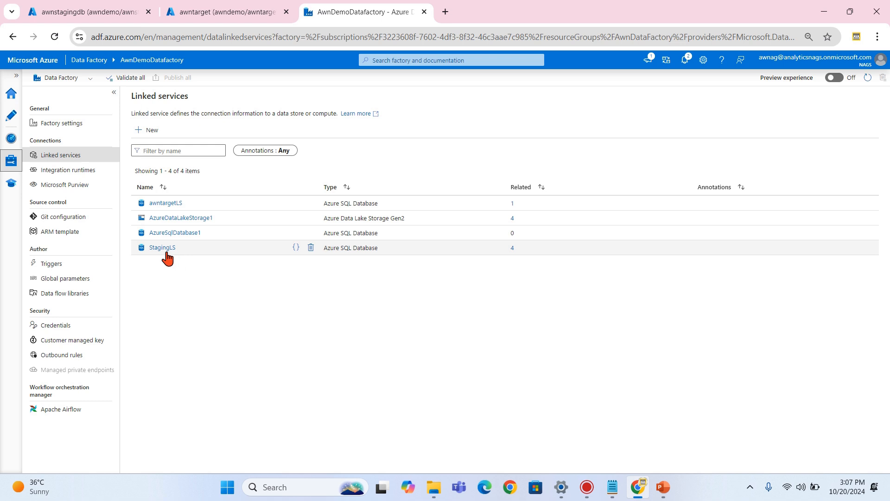
left_click(163, 247)
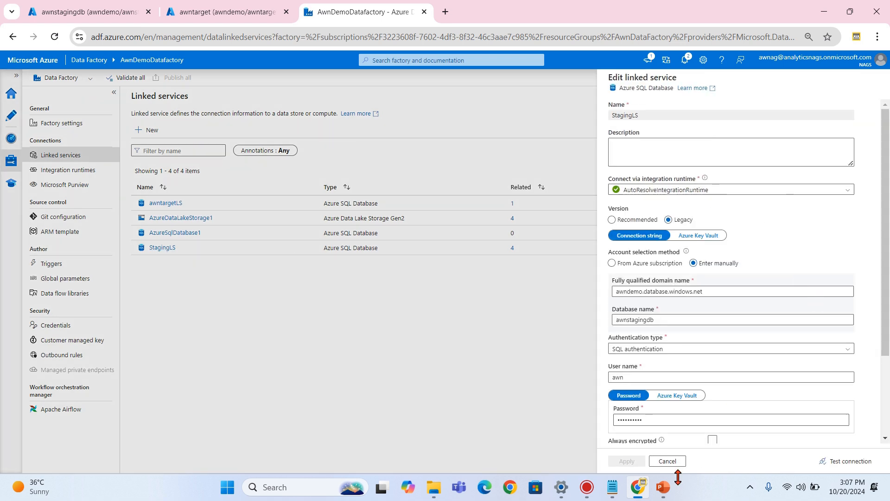
left_click(667, 461)
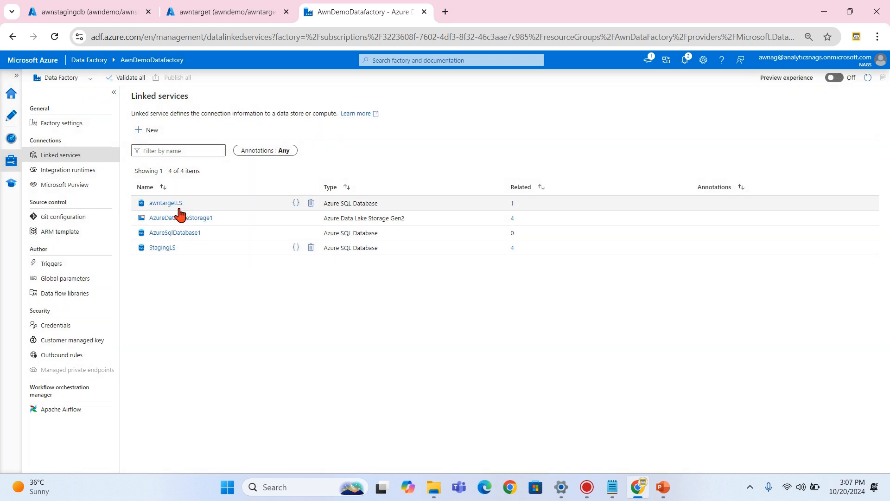
left_click(165, 203)
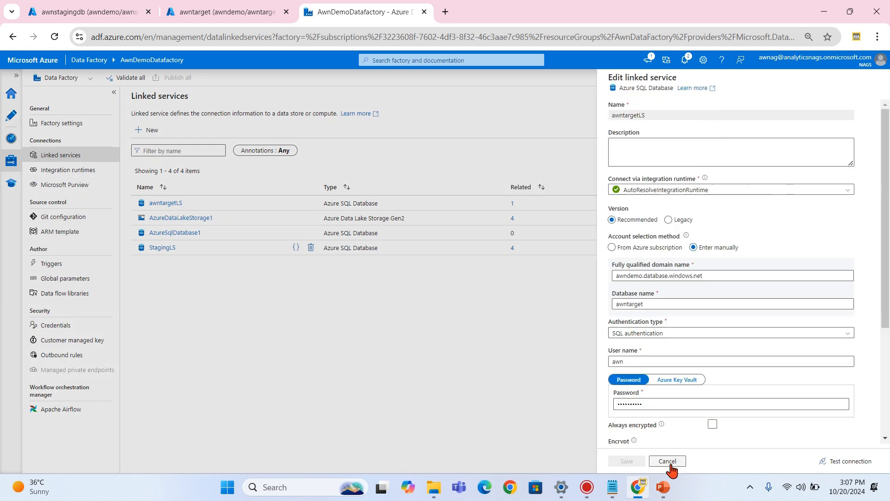
left_click(667, 460)
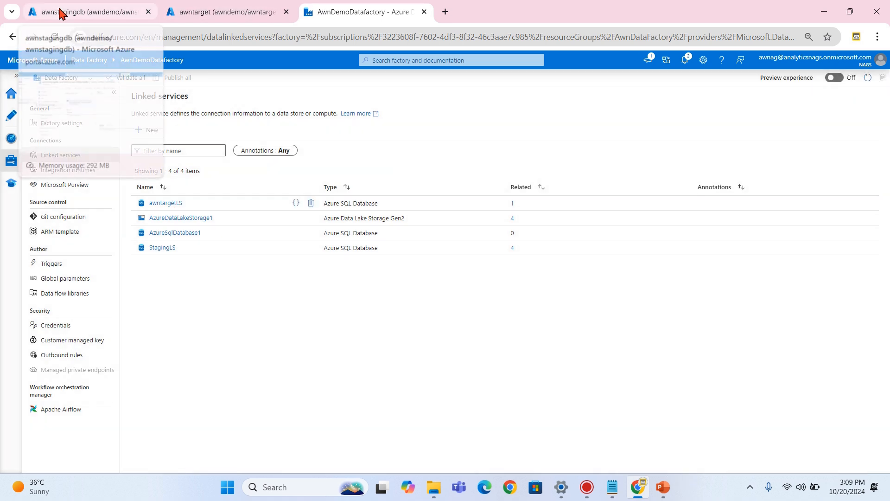
Preview the top 1000 rows of dbo.Customer in the staging database query editor.
left_click(85, 11)
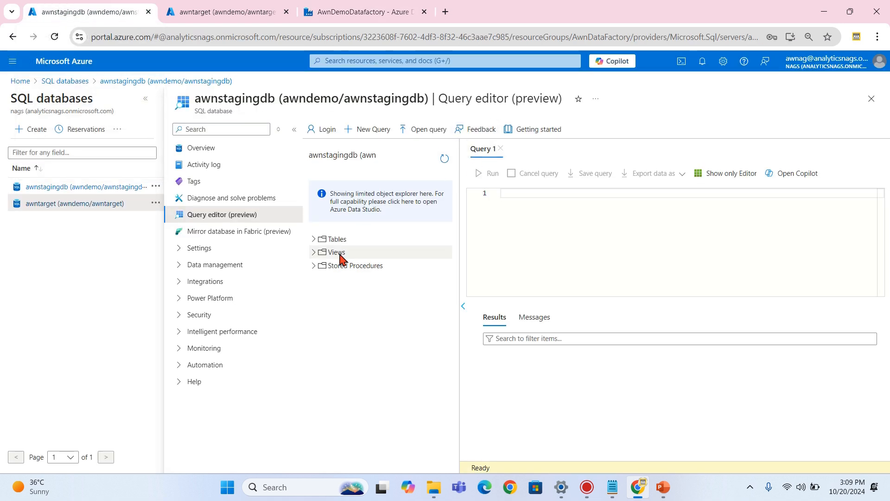
left_click(313, 238)
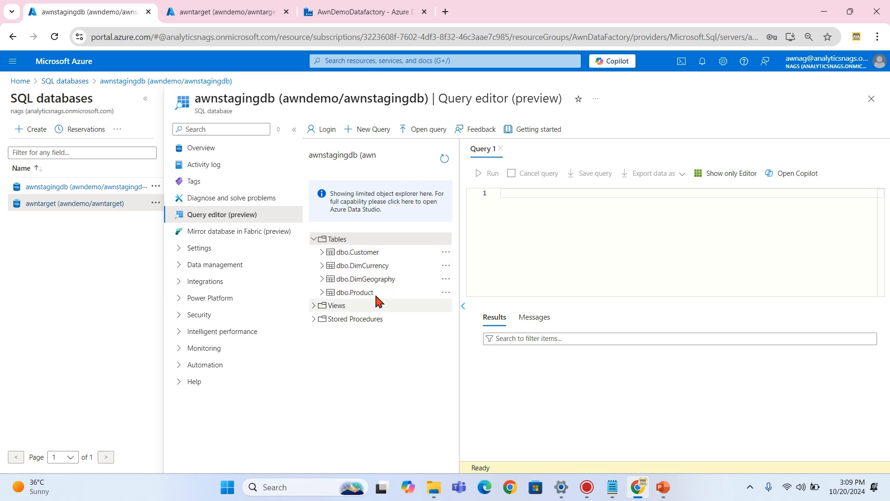
right_click(356, 253)
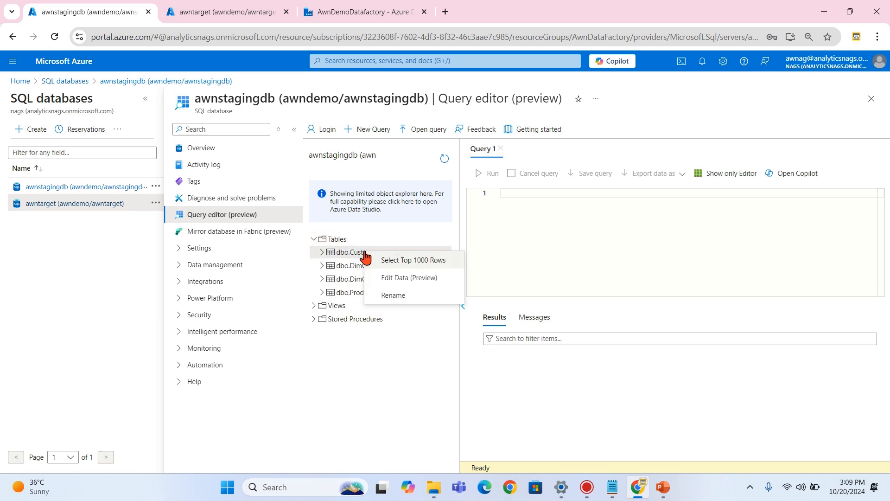
left_click(413, 260)
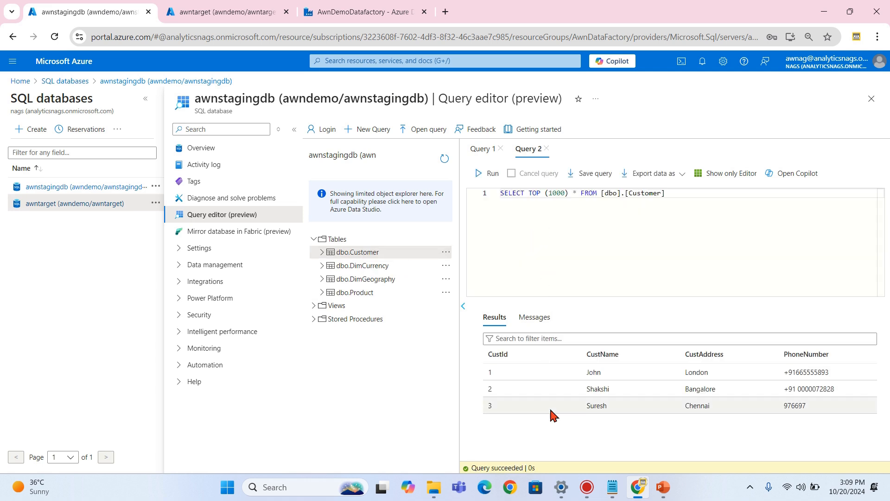
Check the target database's table list, then return to the Data Factory tab.
left_click(227, 11)
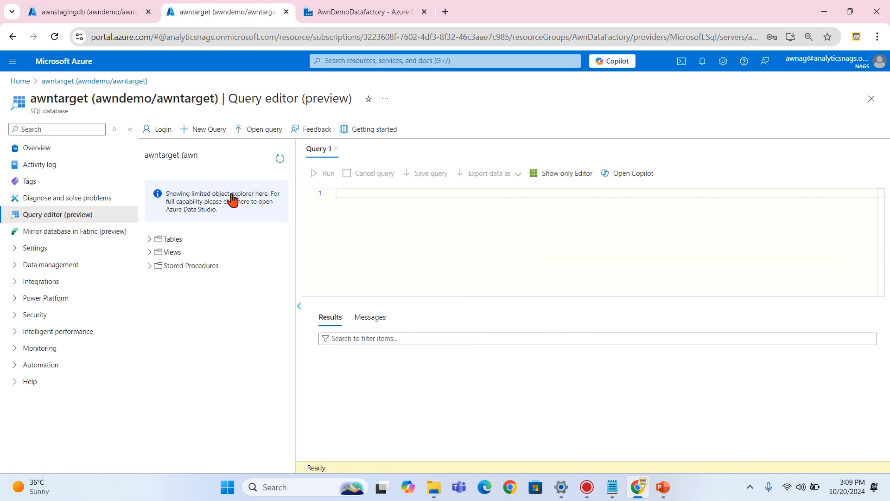
left_click(171, 238)
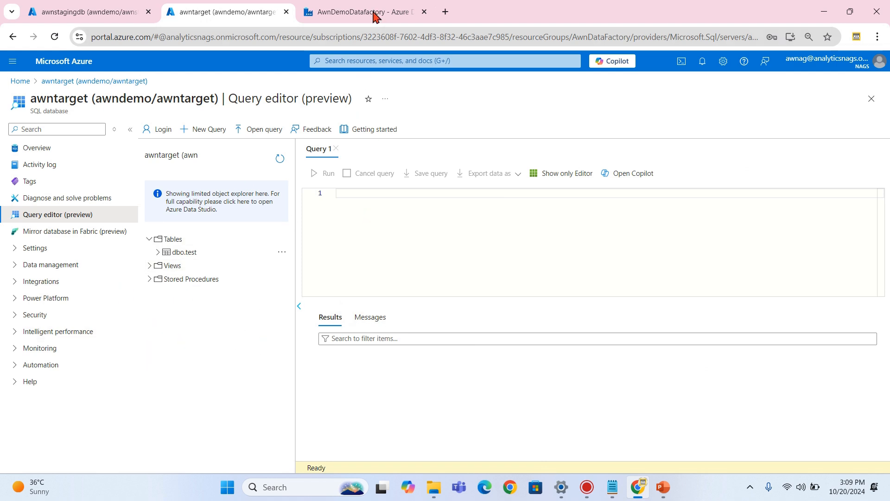
left_click(363, 11)
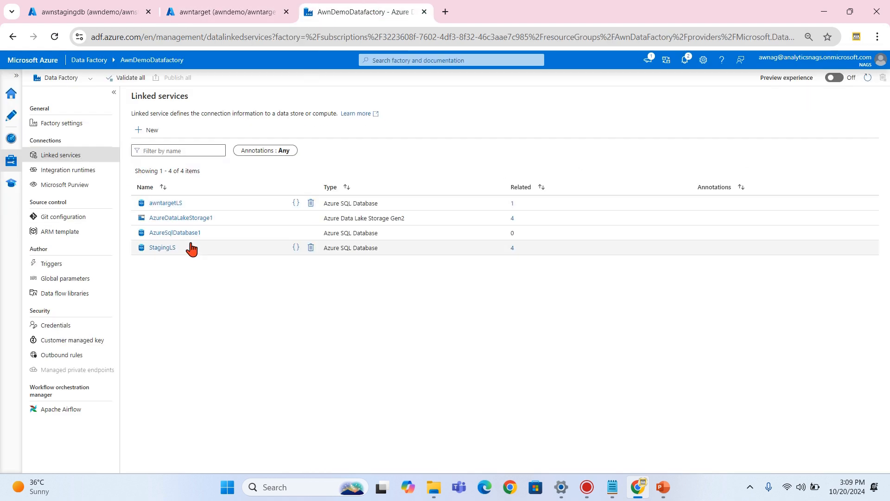
mouse_move(10, 116)
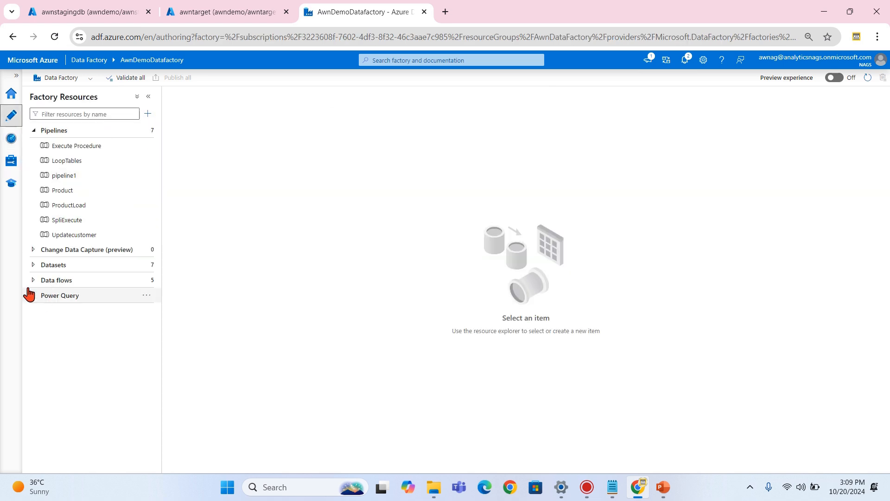
Review the SalesData_sql_ds dataset's parameterized connection settings, then collapse the datasets list.
left_click(53, 264)
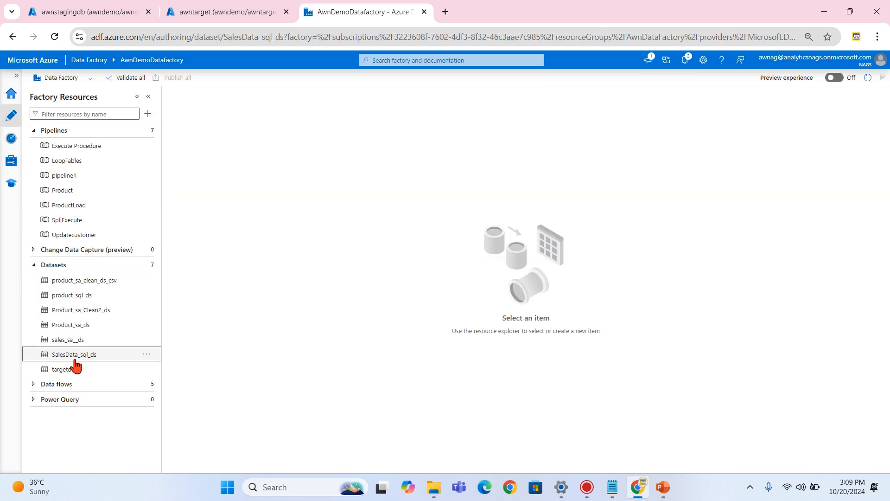
left_click(74, 354)
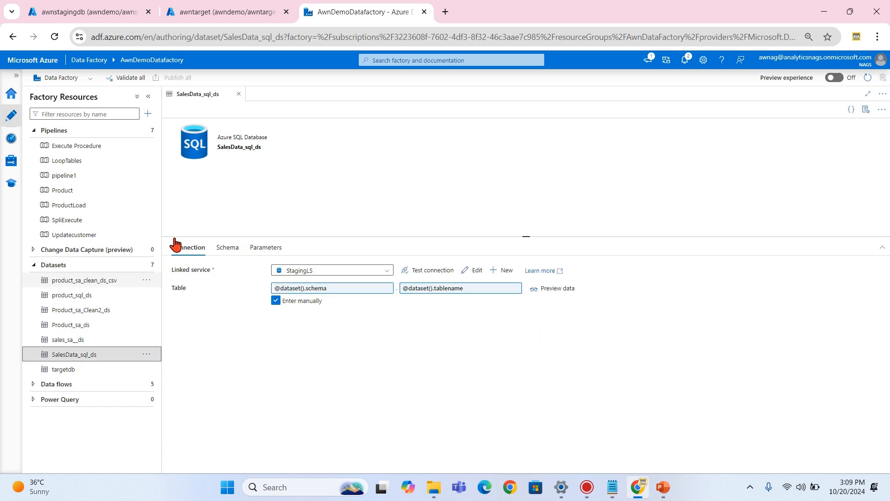
left_click(63, 369)
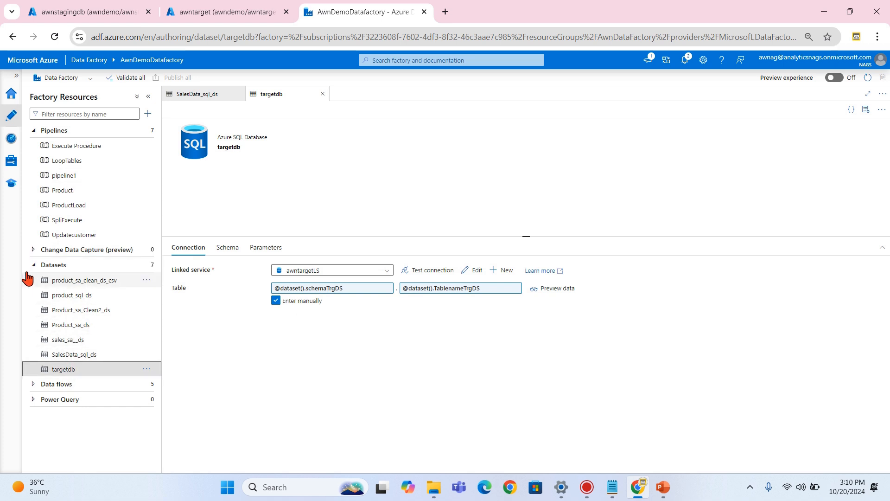
left_click(33, 265)
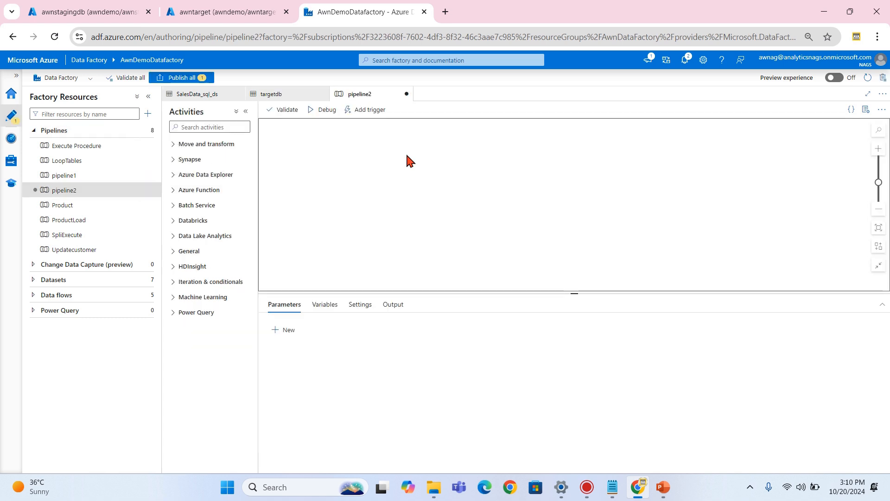
Rename the new pipeline to LoadMultipleTables.
left_click(865, 109)
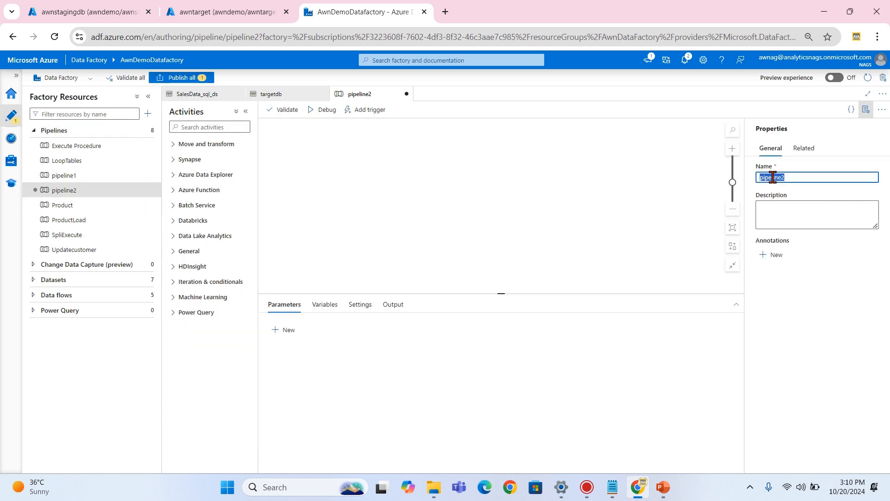
type("lOA")
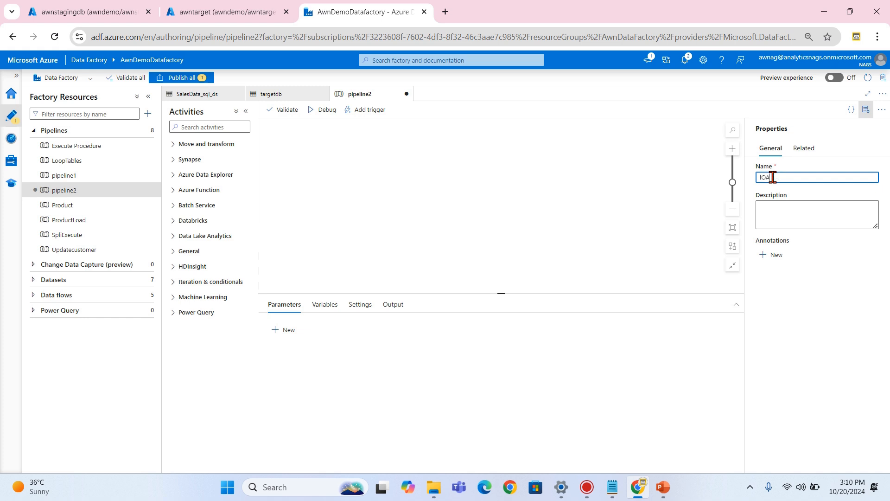
type("LoadMultipleTables")
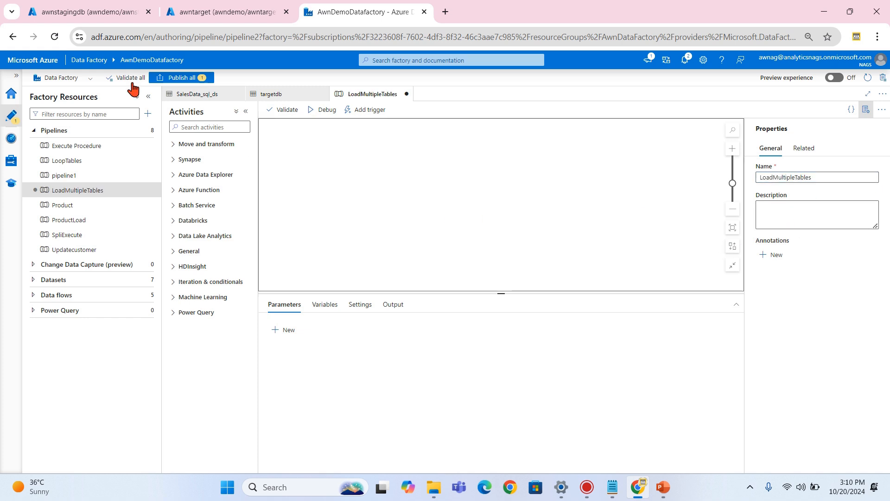
Add a Lookup activity to the canvas and assign it a SQL source dataset.
left_click(209, 126)
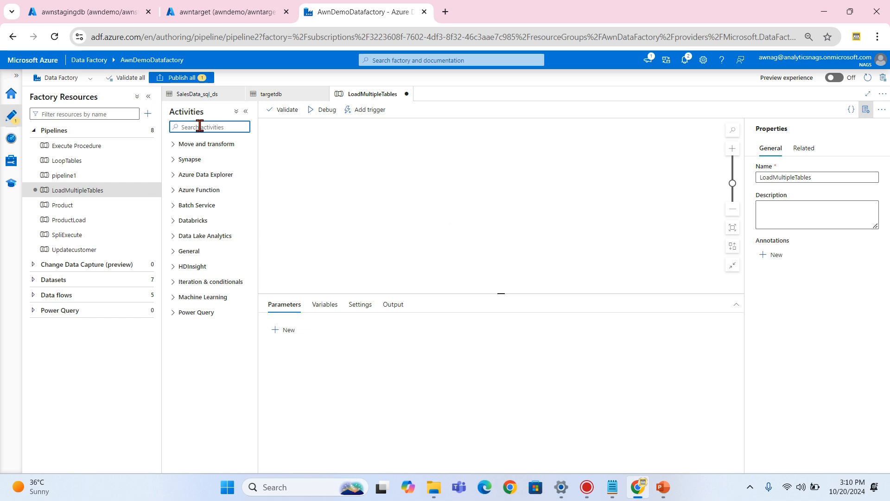
type("loo")
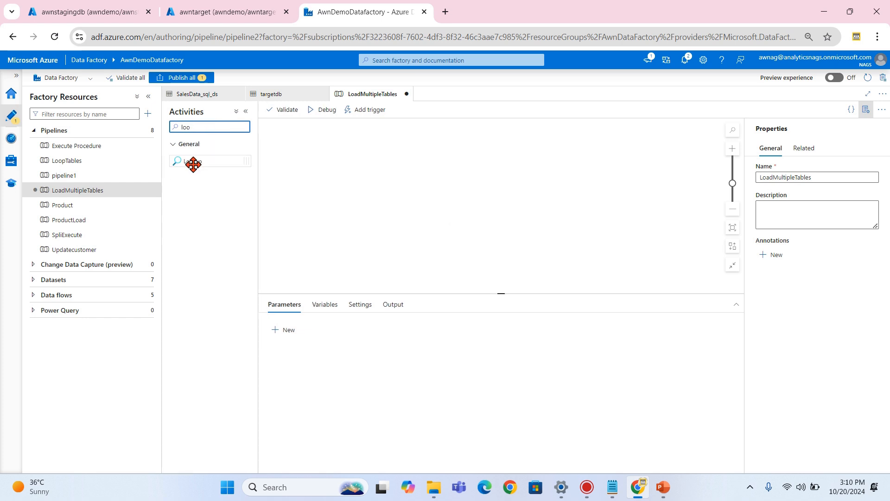
left_click_drag(193, 161, 332, 167)
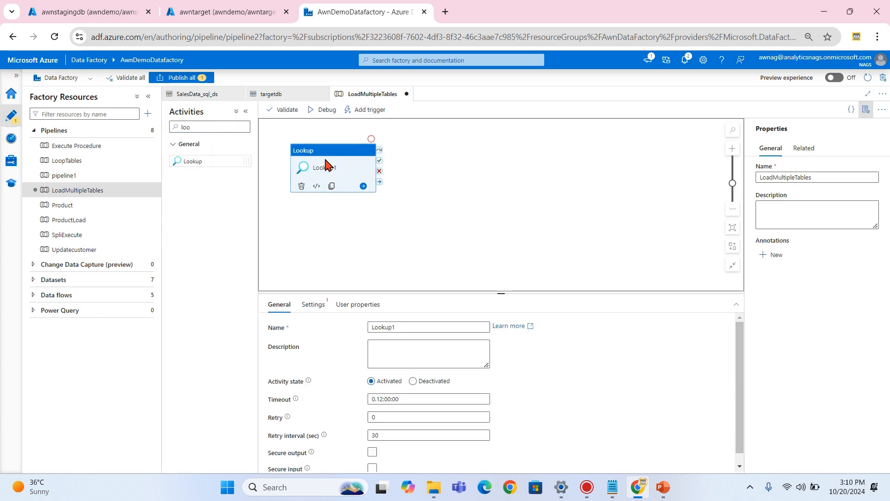
left_click(312, 305)
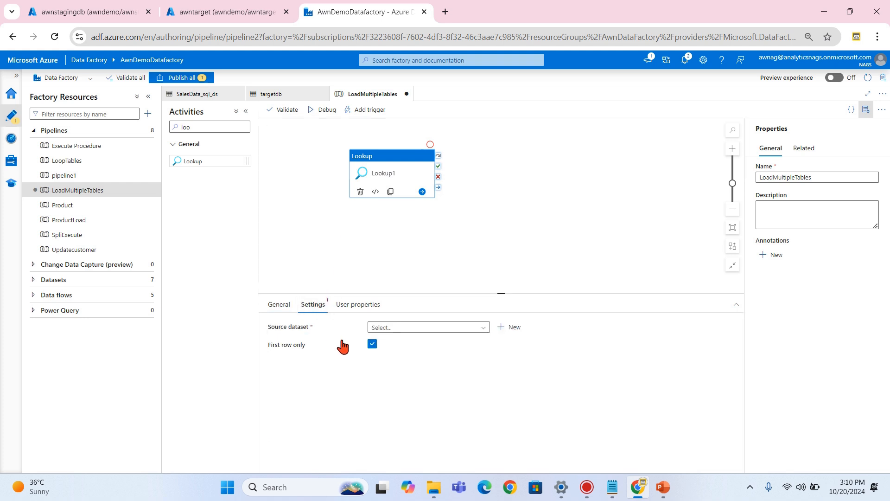
left_click(427, 326)
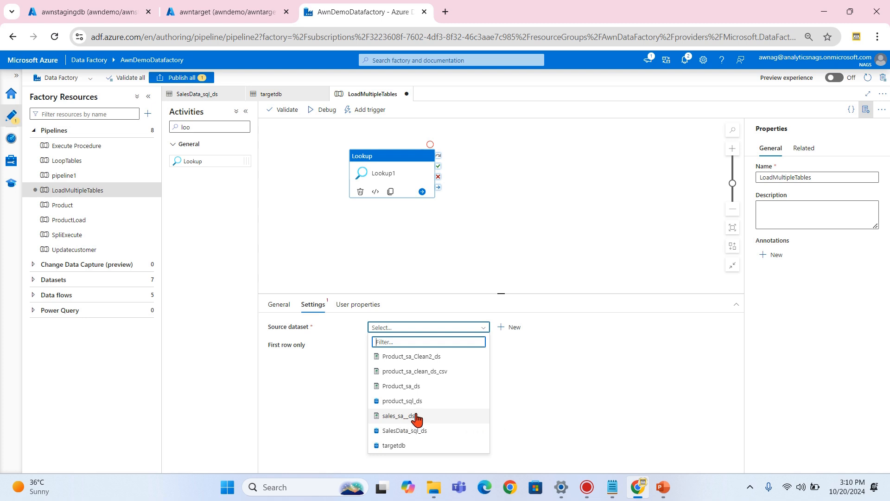
left_click(404, 430)
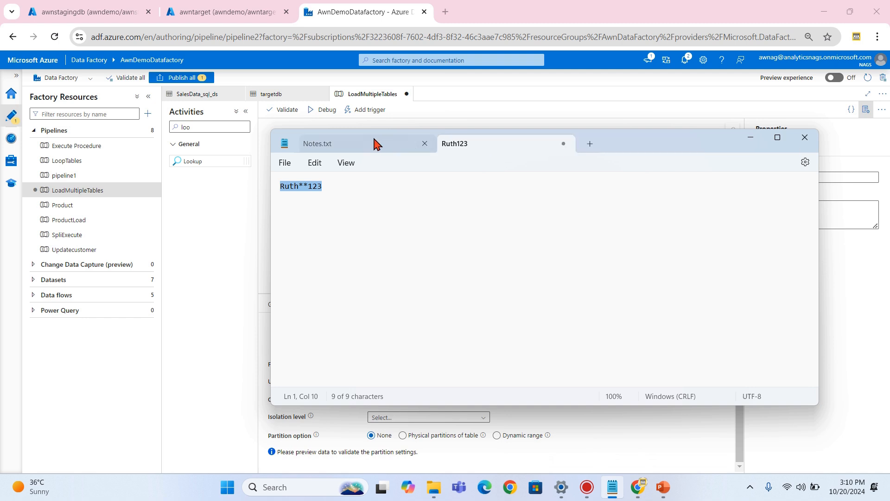
Copy the sys.Objects query from Notes.txt and return to Lookup1's source settings.
left_click(318, 143)
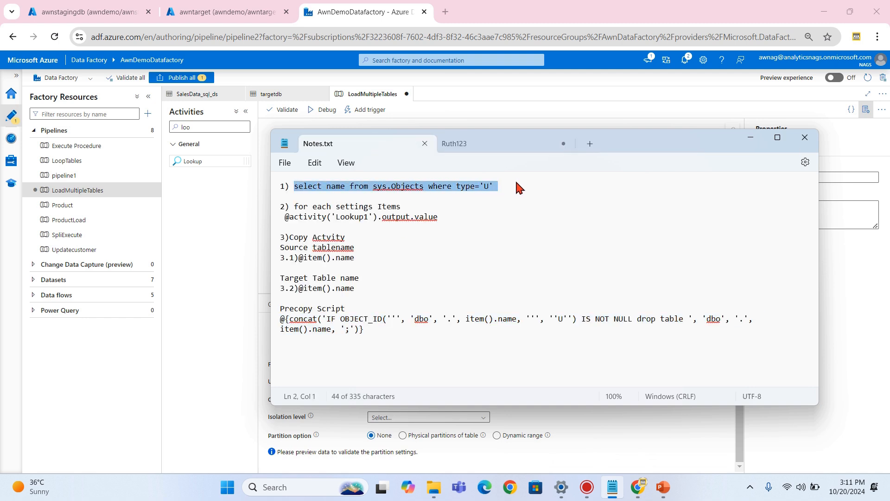
mouse_move(764, 147)
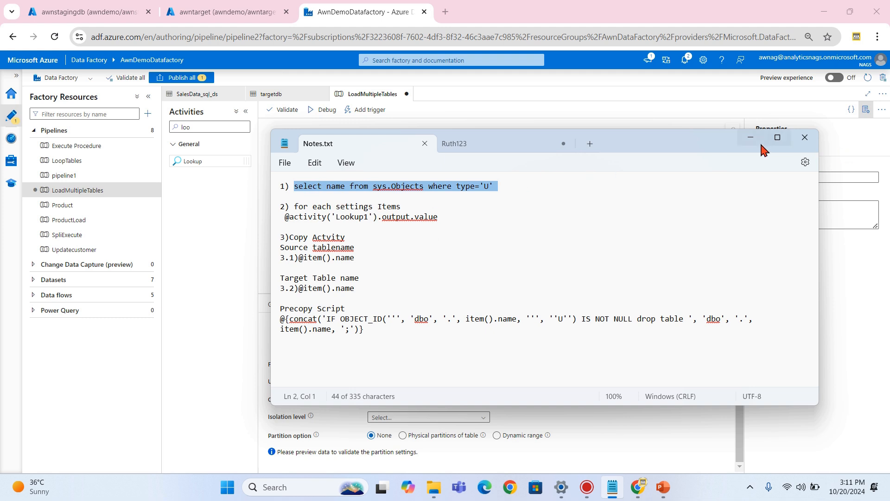
mouse_move(542, 146)
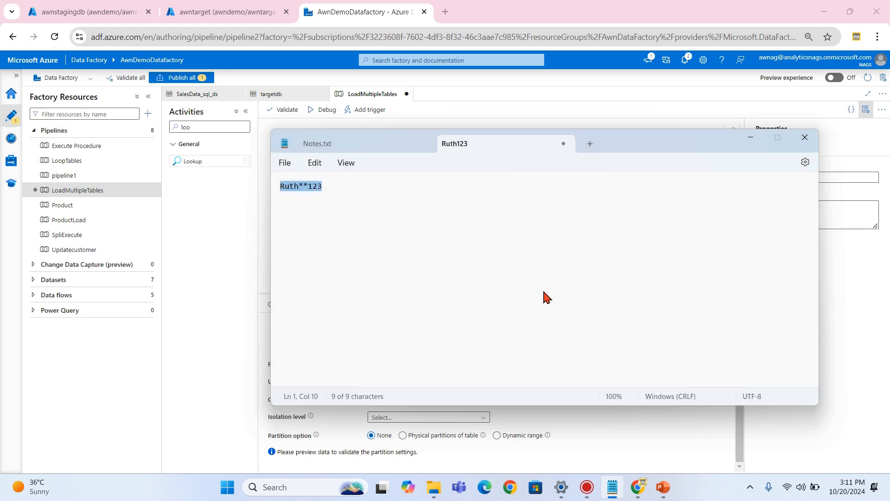
left_click(317, 144)
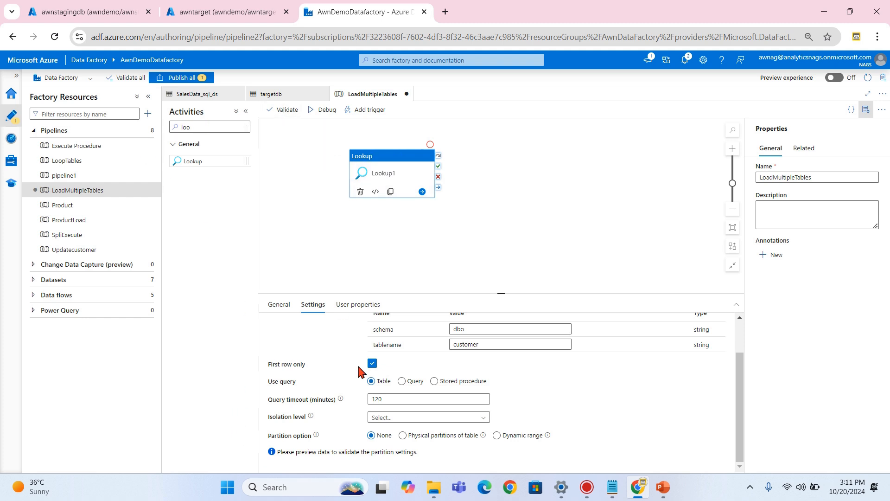
mouse_move(667, 439)
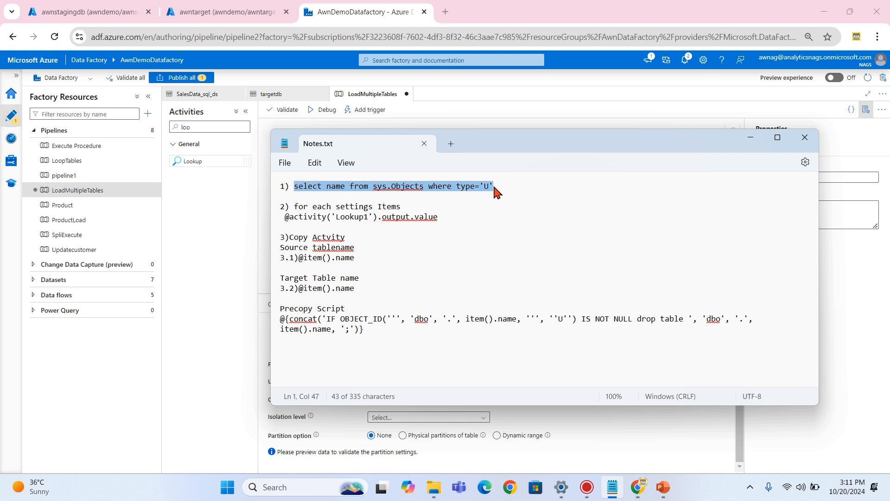
mouse_move(750, 137)
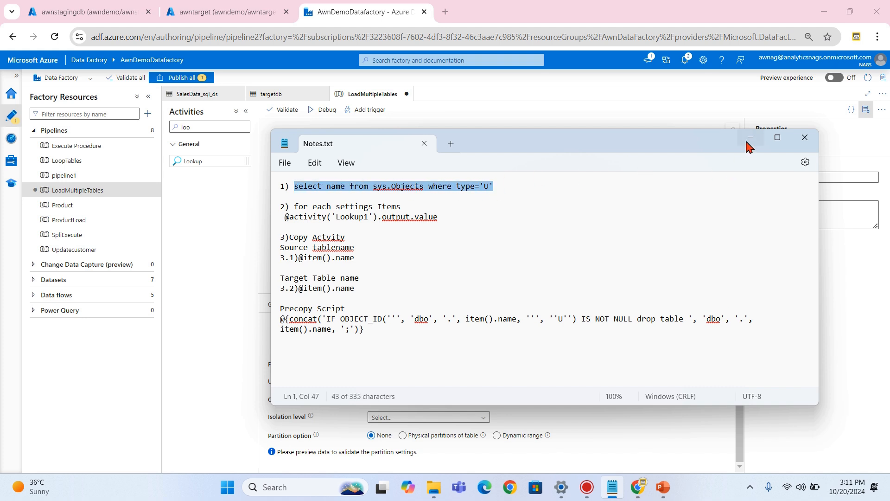
left_click(750, 137)
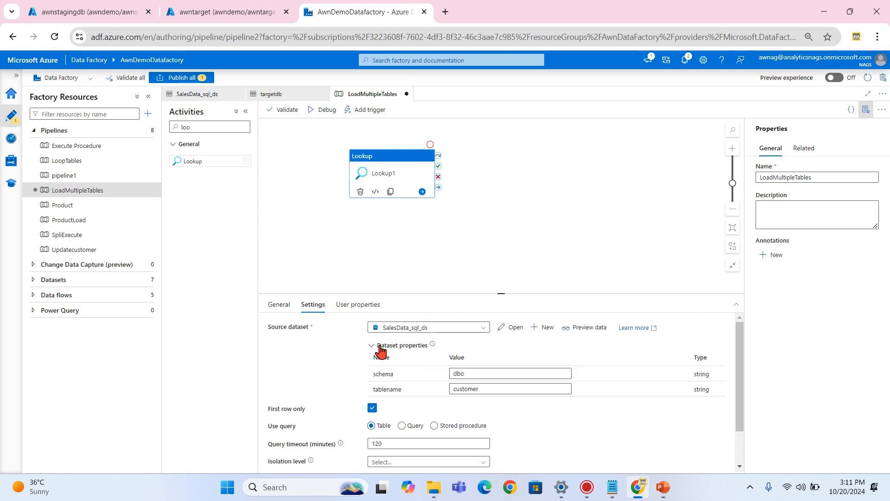
left_click(401, 426)
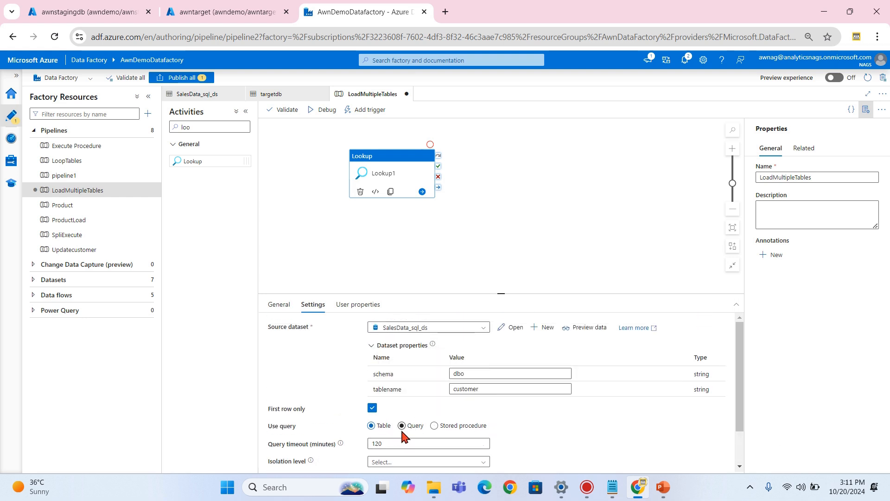
left_click(371, 425)
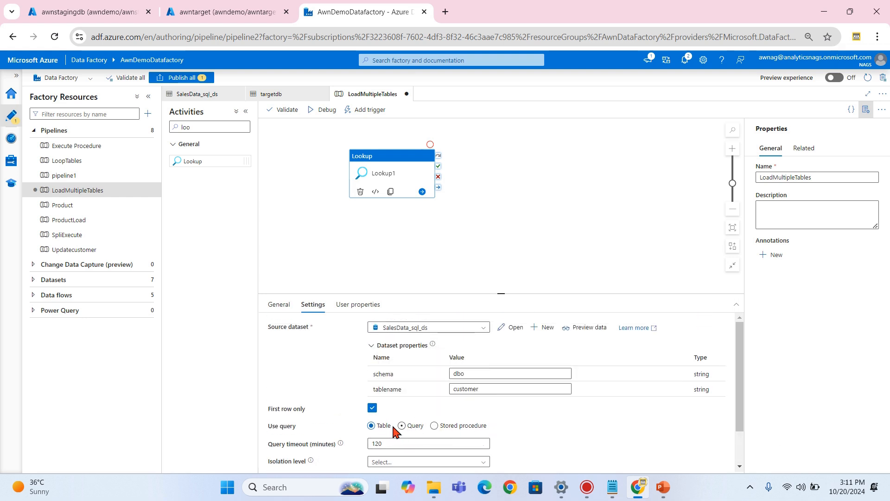
Set Lookup1 to query "select name from sys.Objects where type='U'" with First row only off.
left_click(402, 425)
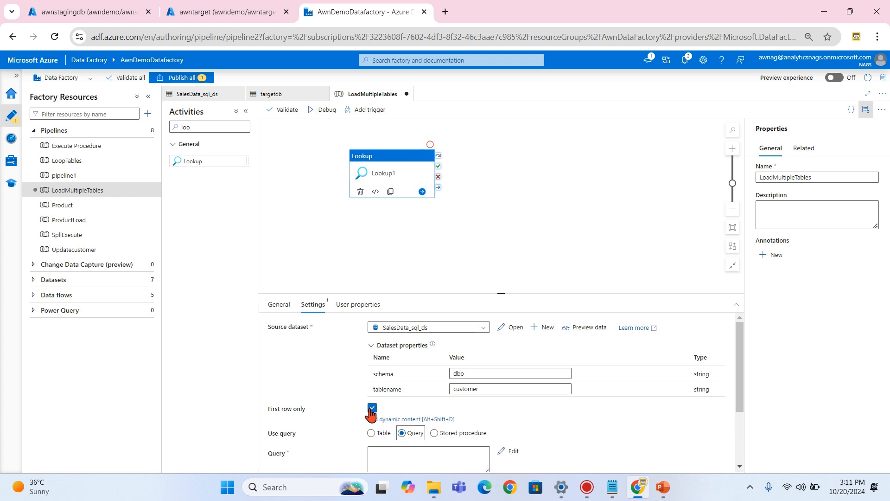
left_click(372, 407)
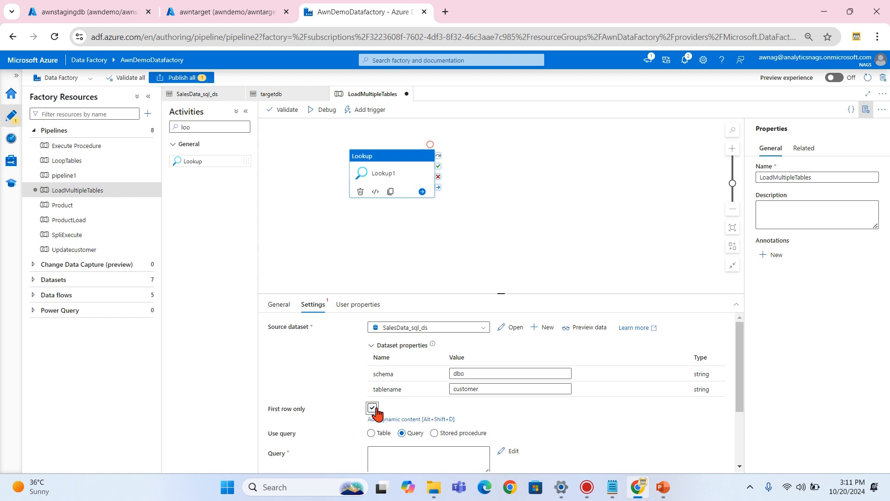
left_click(372, 407)
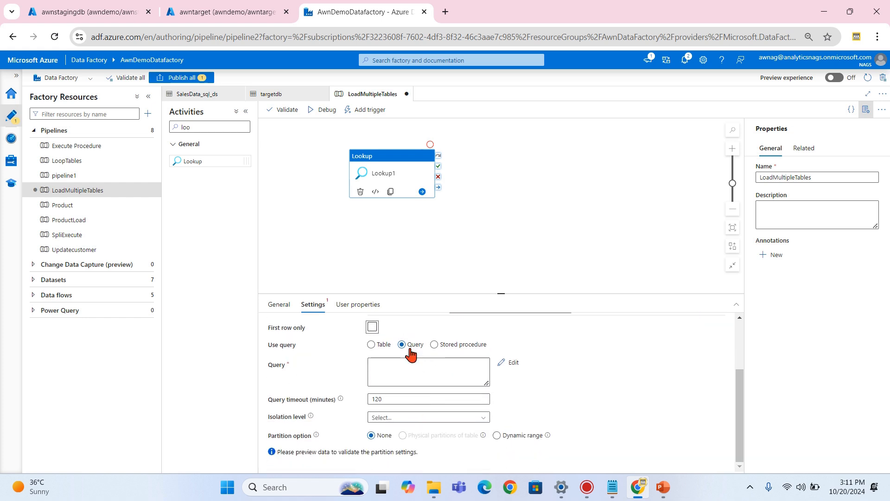
type("select name from sys.Objects where type='U'")
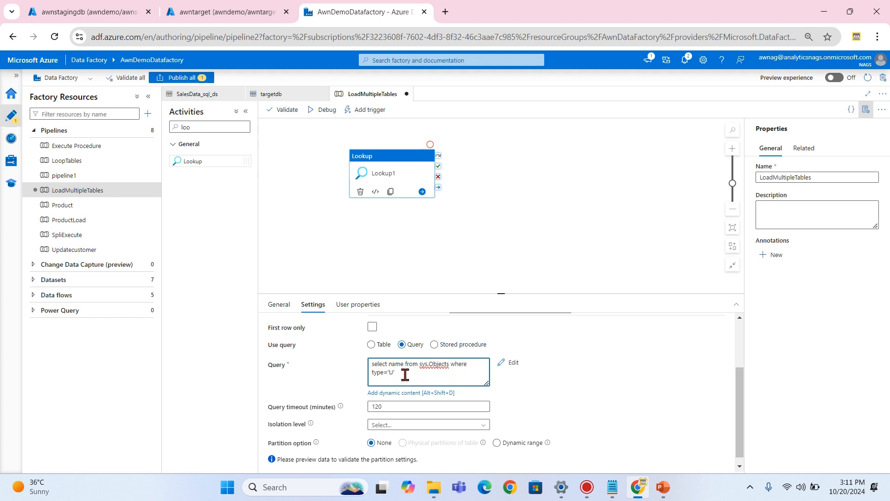
left_click(85, 11)
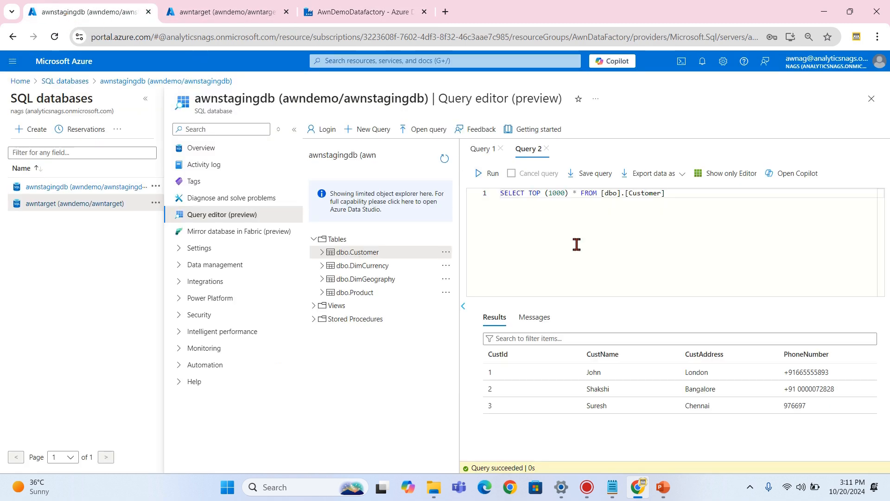
Run the sys.Objects query on the staging database to list Customer, Product, DimCurrency, DimGeography.
type("select name from sys.Objects where type='U'")
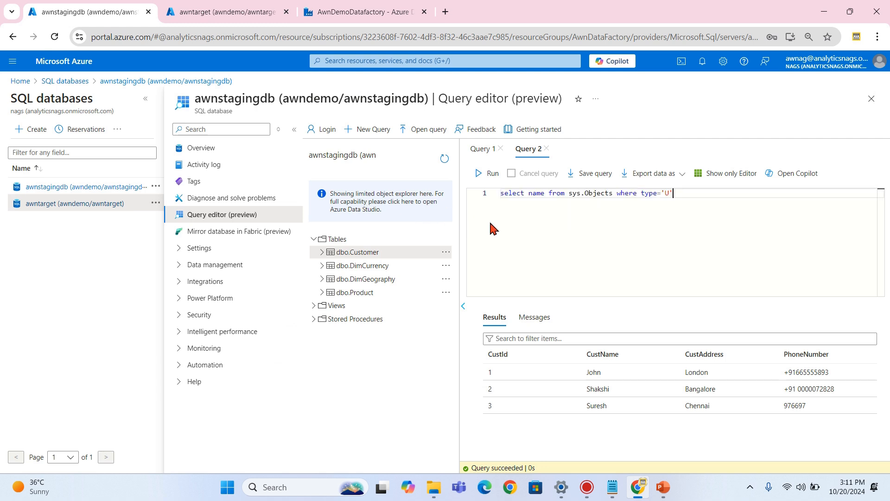
left_click(490, 173)
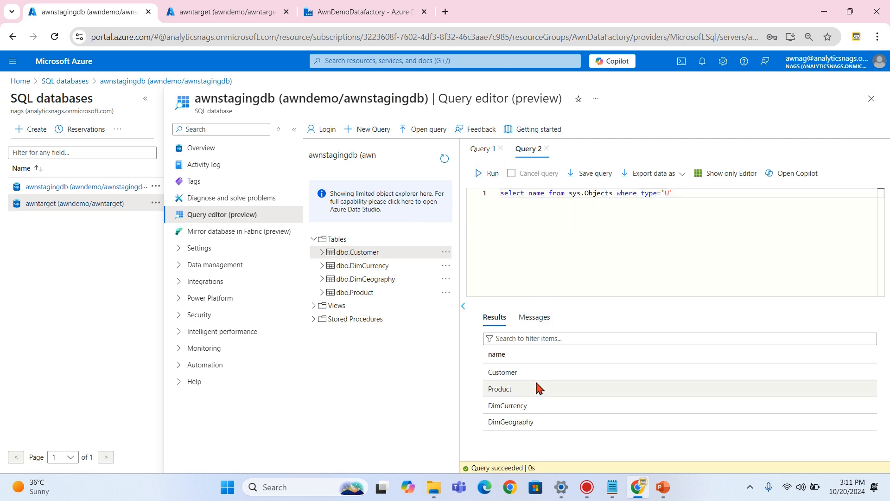
mouse_move(508, 371)
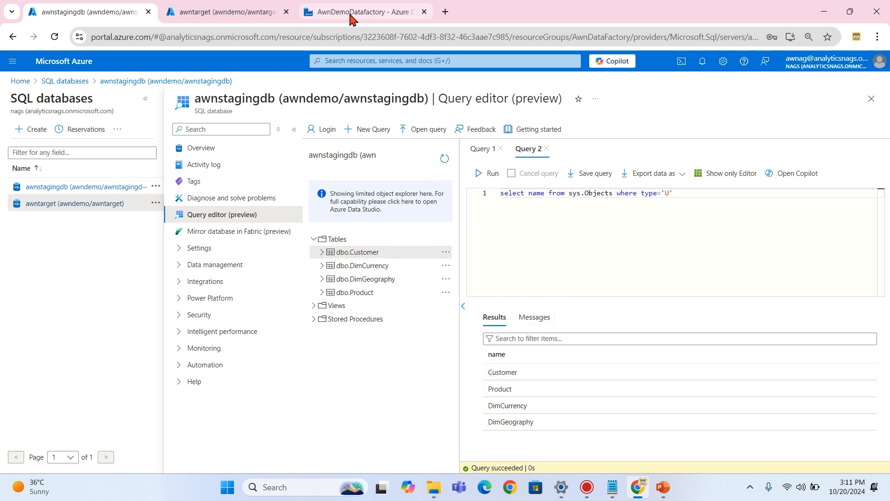
left_click(364, 12)
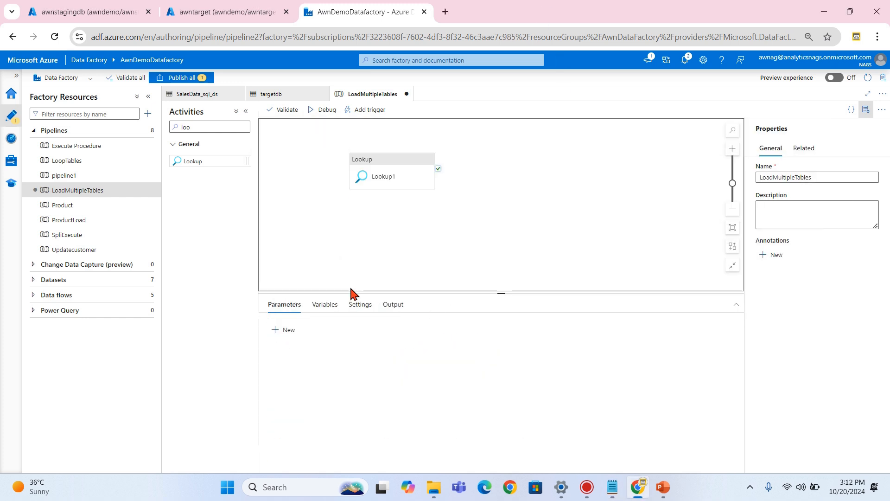
Add a ForEach activity and link it to run after Lookup1 succeeds.
left_click(382, 177)
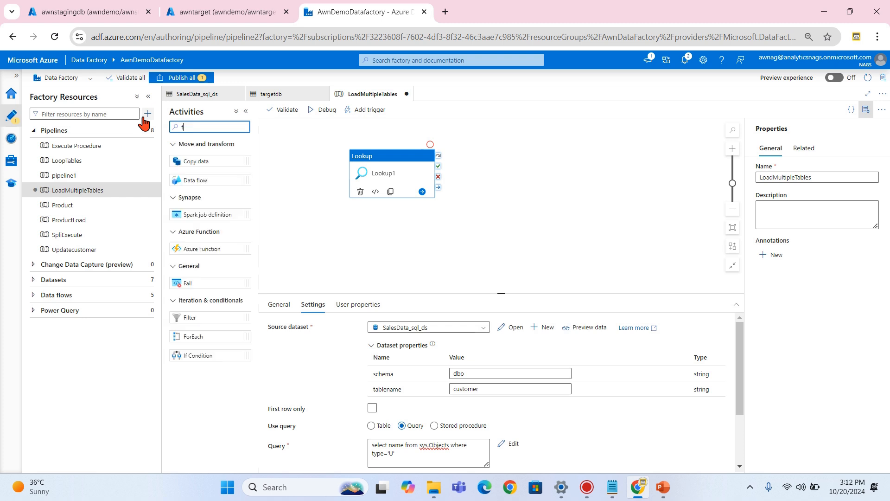
type("or")
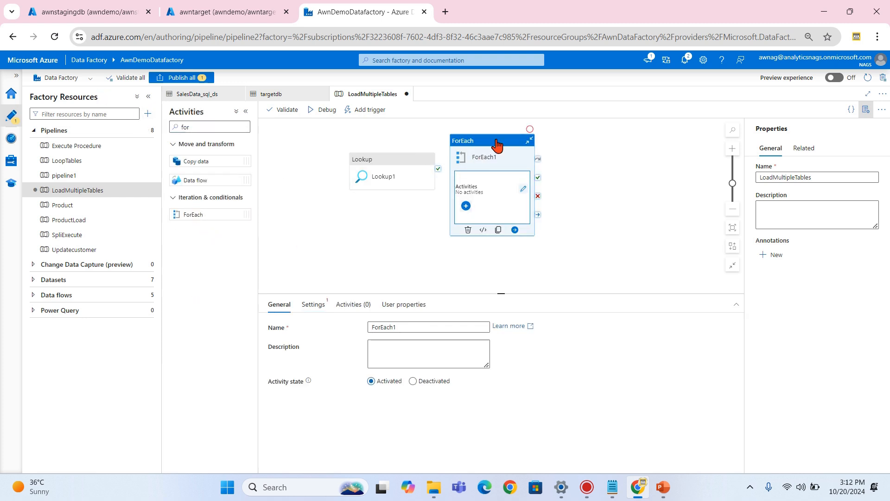
left_click_drag(491, 140, 517, 137)
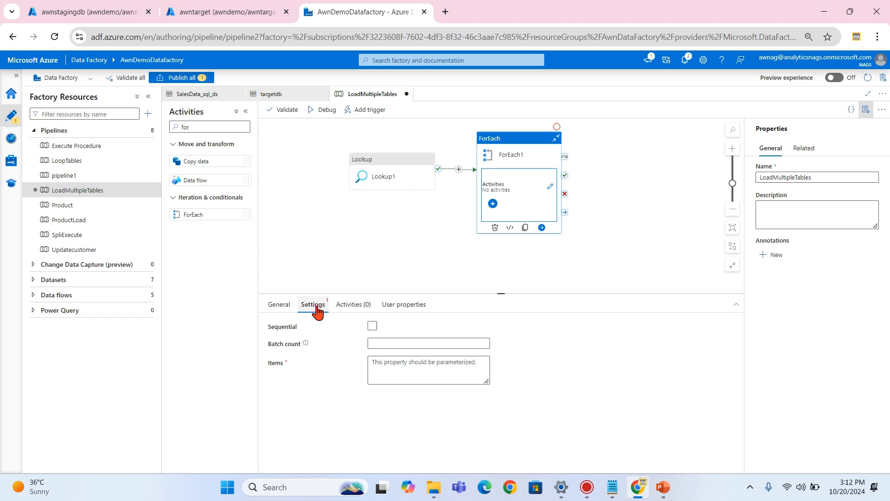
mouse_move(312, 378)
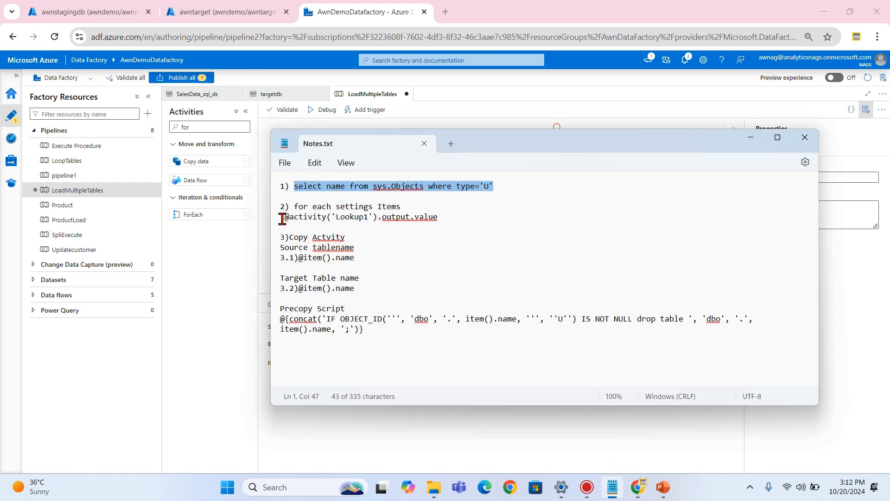
left_click_drag(284, 217, 437, 217)
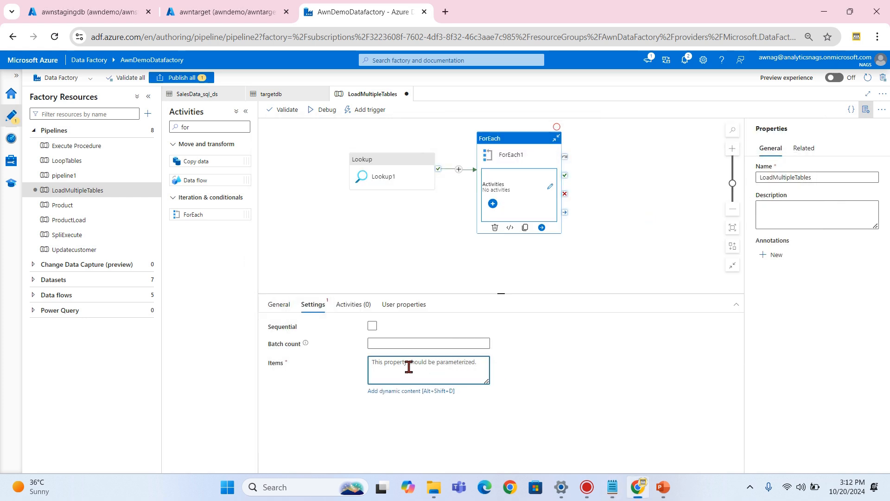
type("@activity('Lookup1').output.value")
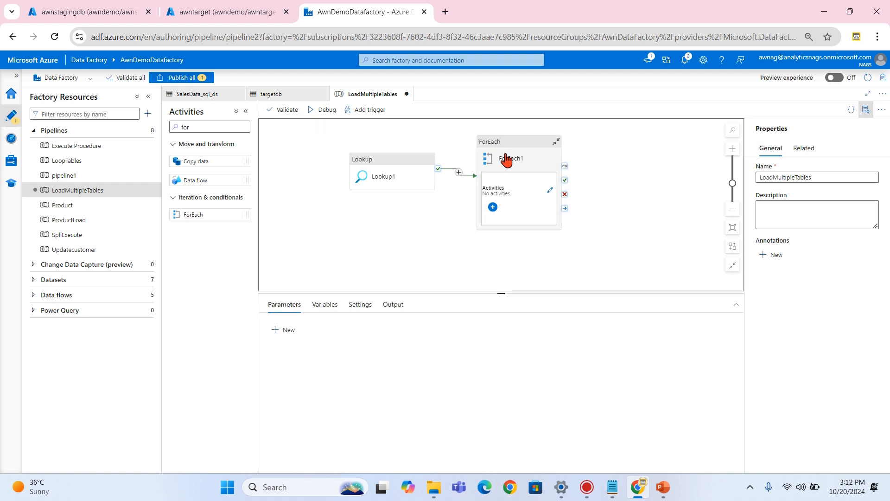
left_click(508, 154)
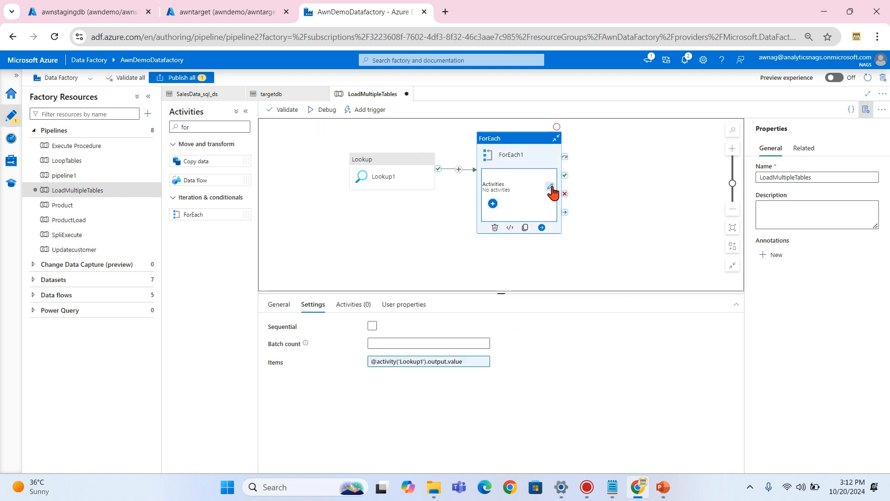
mouse_move(549, 189)
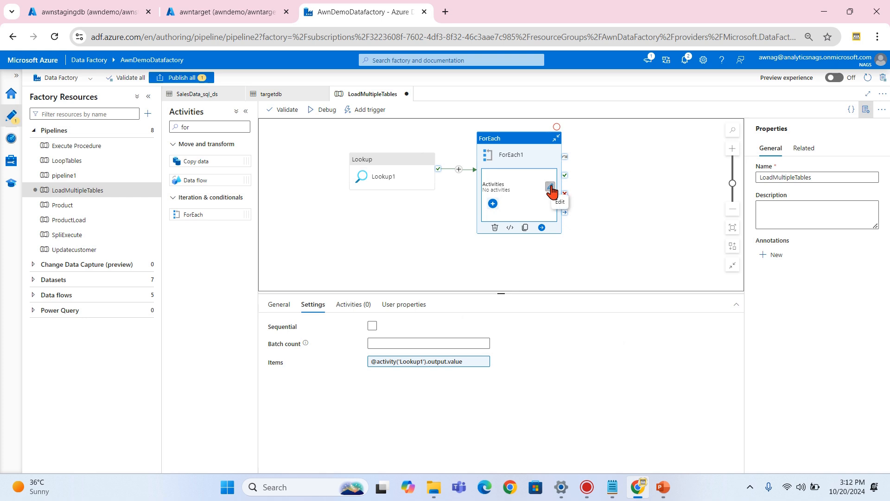
left_click(549, 187)
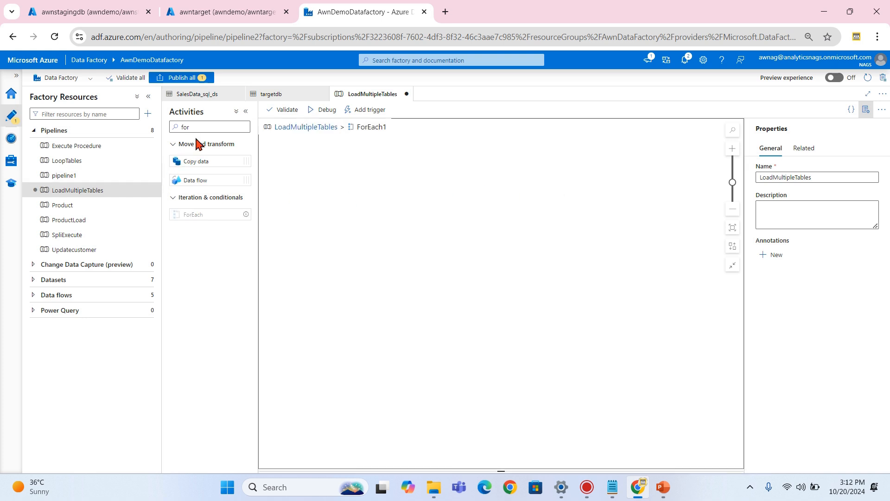
Place a Copy data activity inside ForEach1 and check the staging tables before returning.
left_click(209, 127)
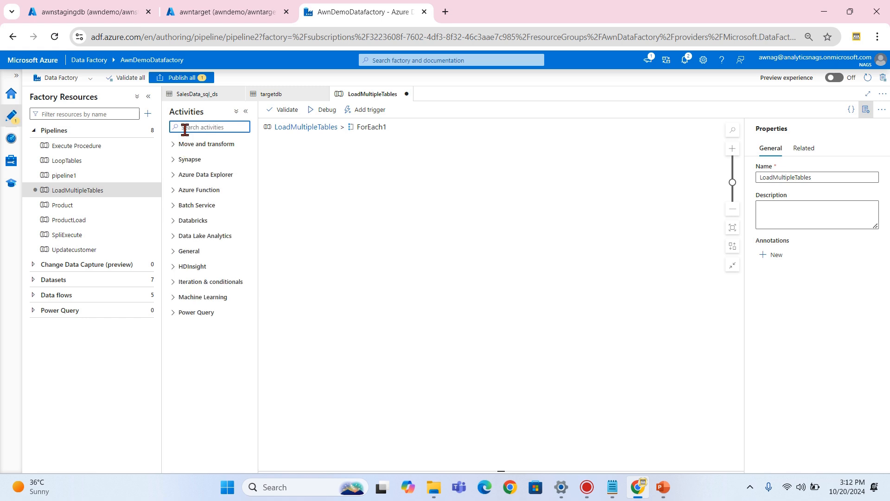
type("cop")
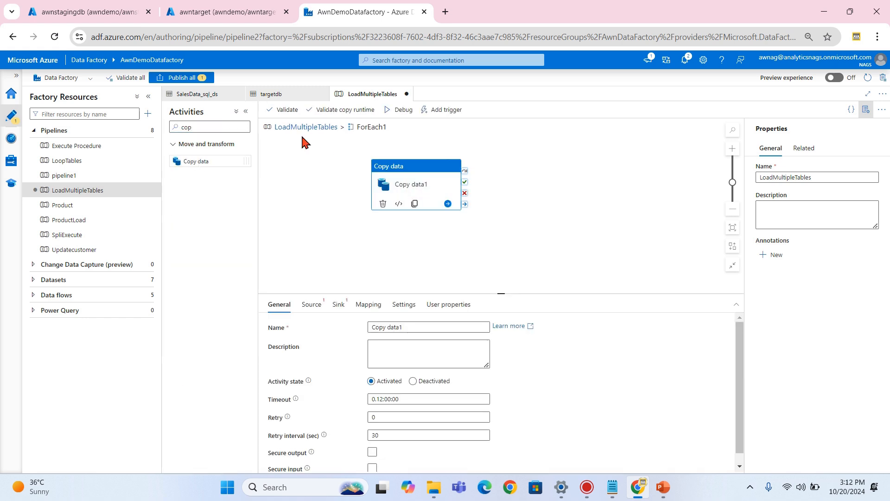
left_click_drag(415, 165, 443, 177)
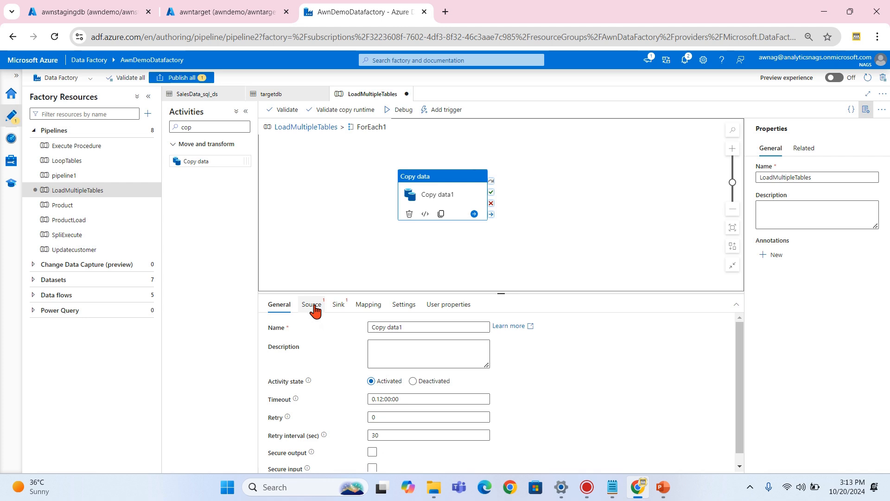
left_click(311, 304)
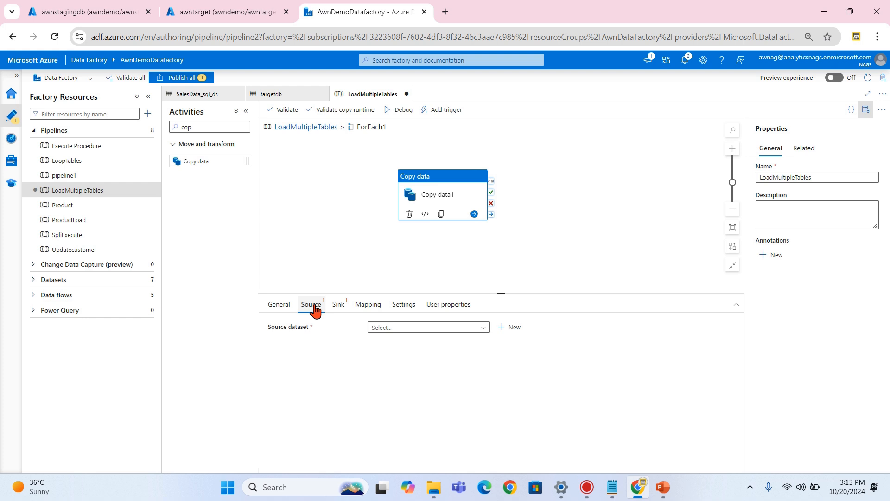
left_click(85, 11)
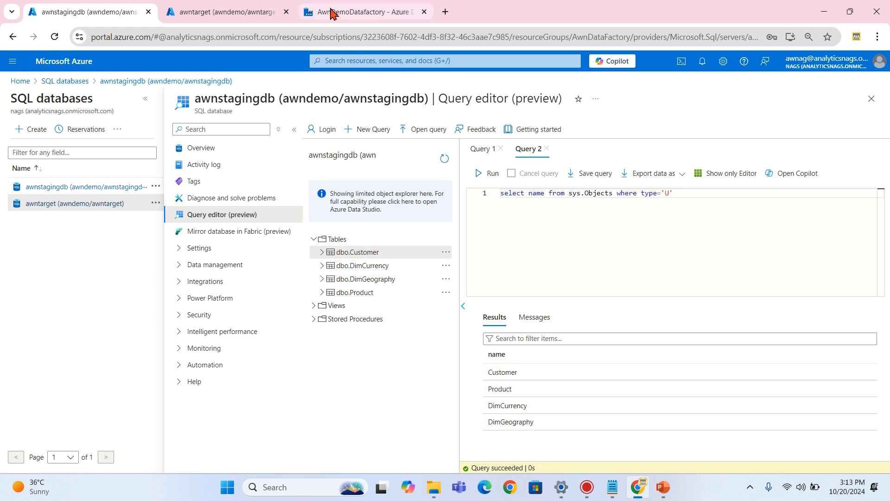
left_click(363, 12)
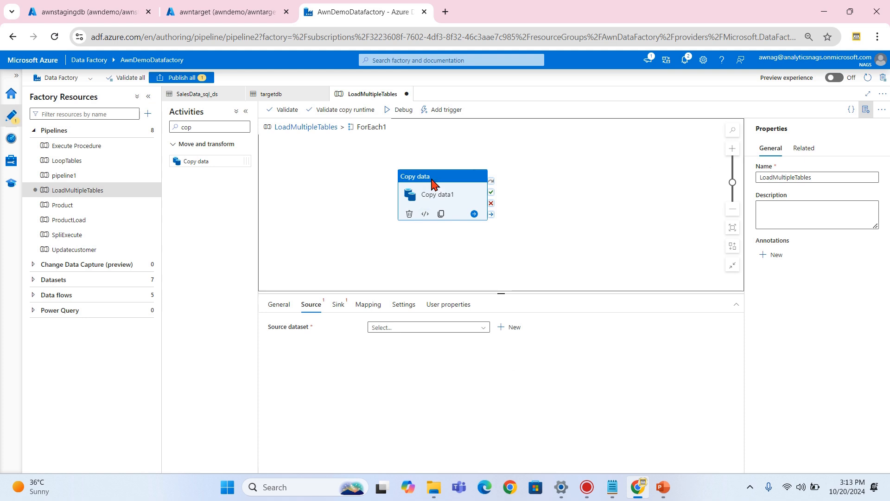
left_click(428, 327)
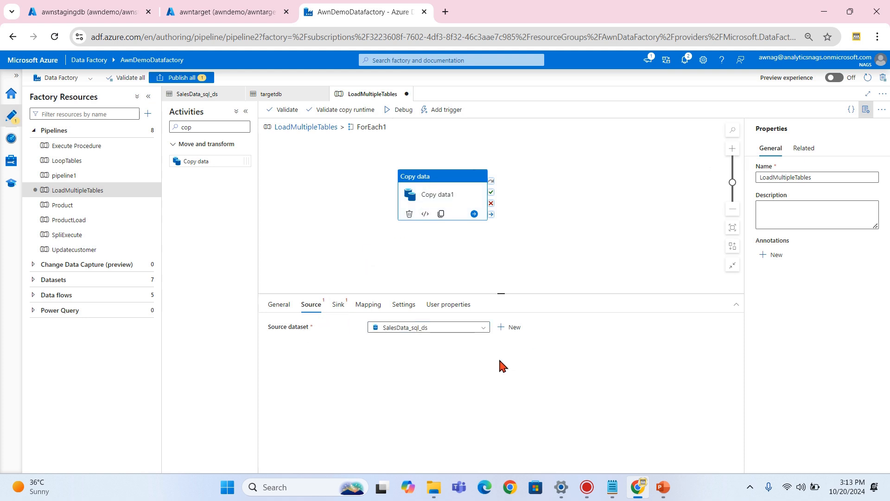
scroll("down", 3)
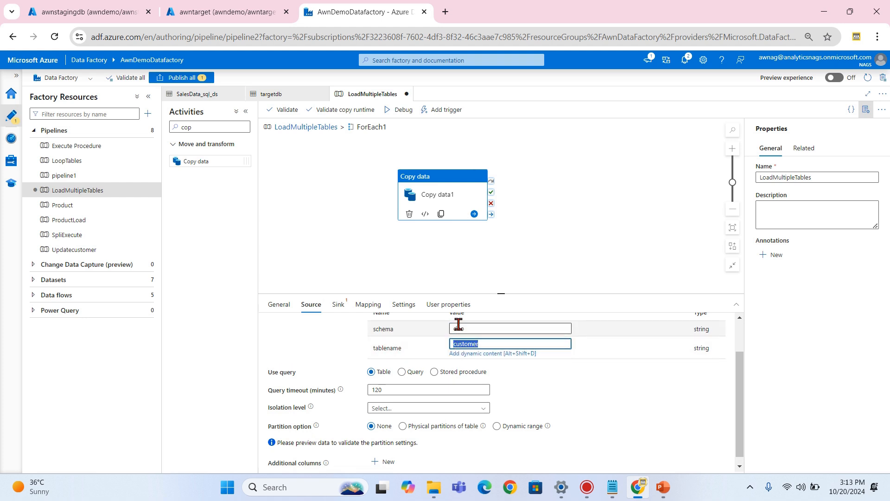
type("dbo")
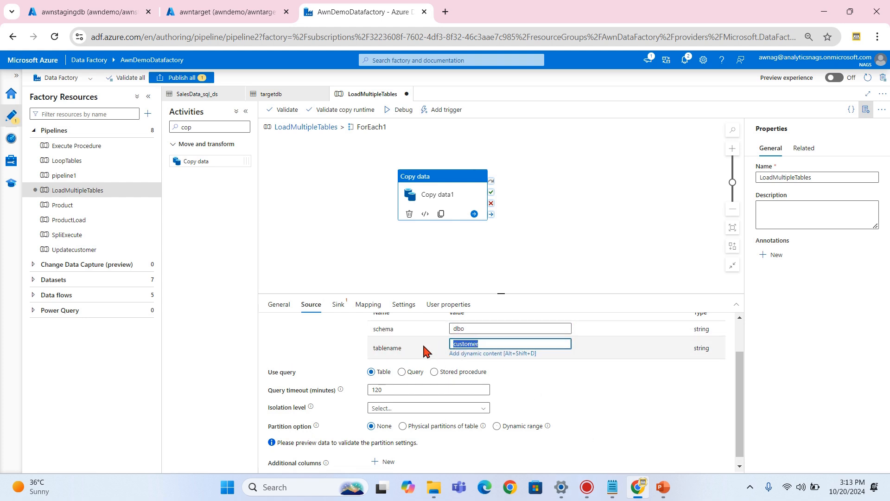
mouse_move(406, 243)
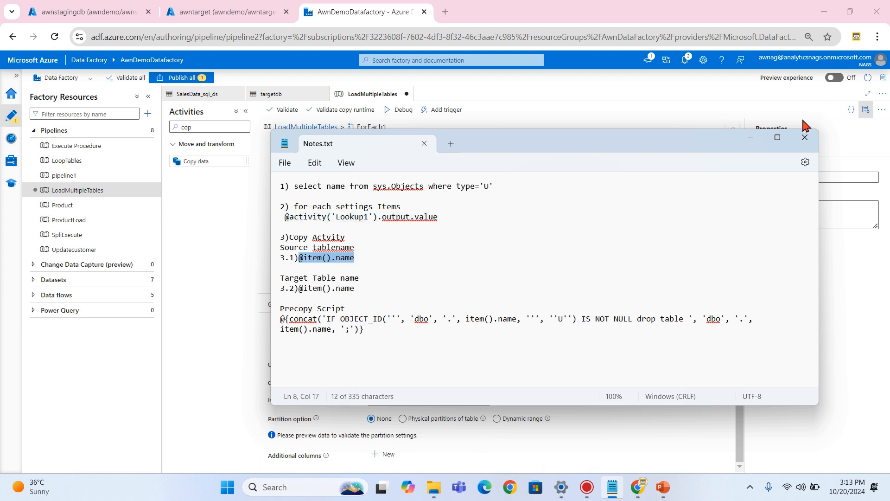
left_click(804, 138)
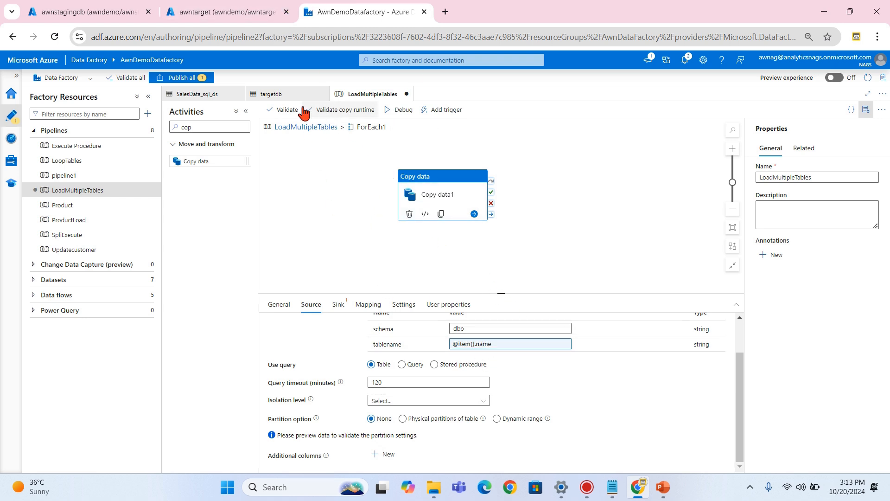
left_click(85, 11)
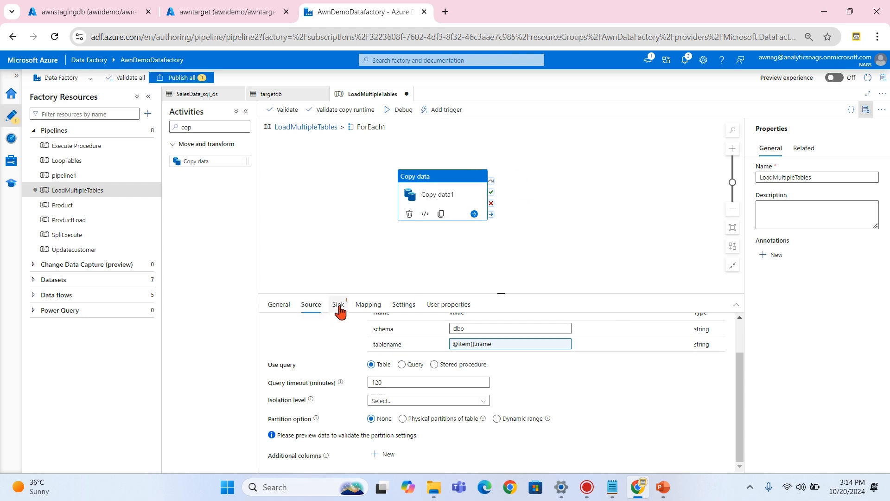
left_click(338, 304)
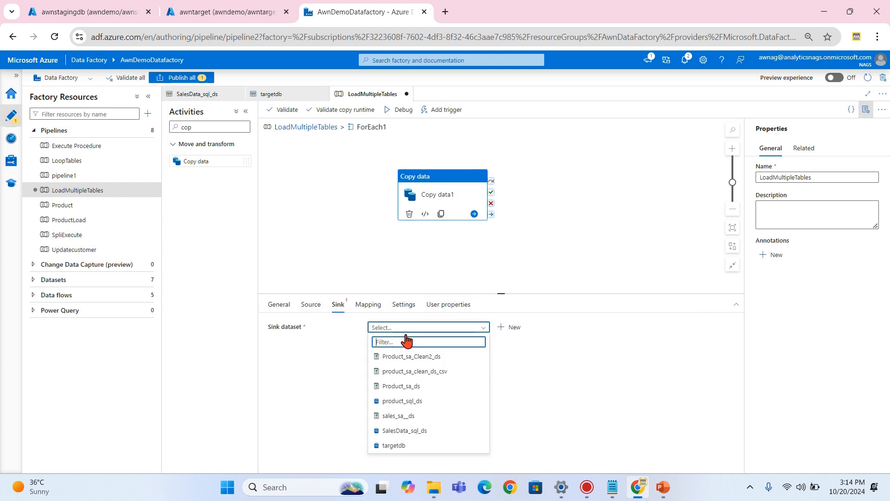
left_click(393, 445)
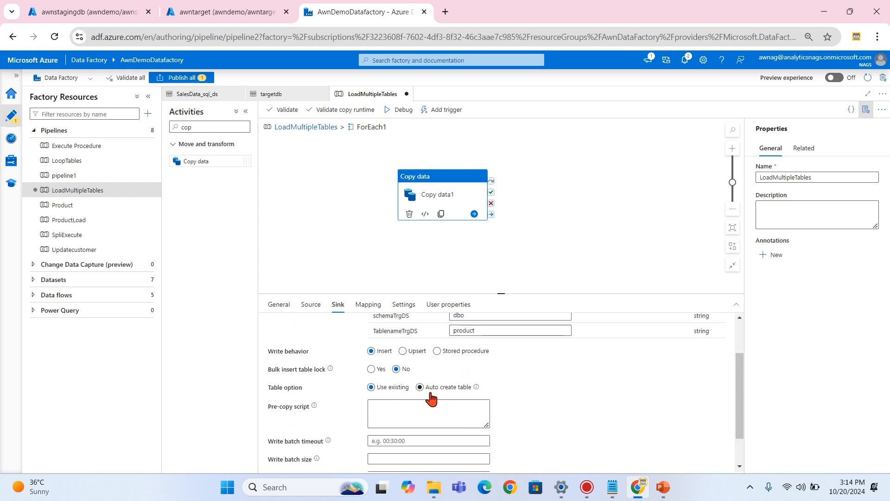
left_click(420, 387)
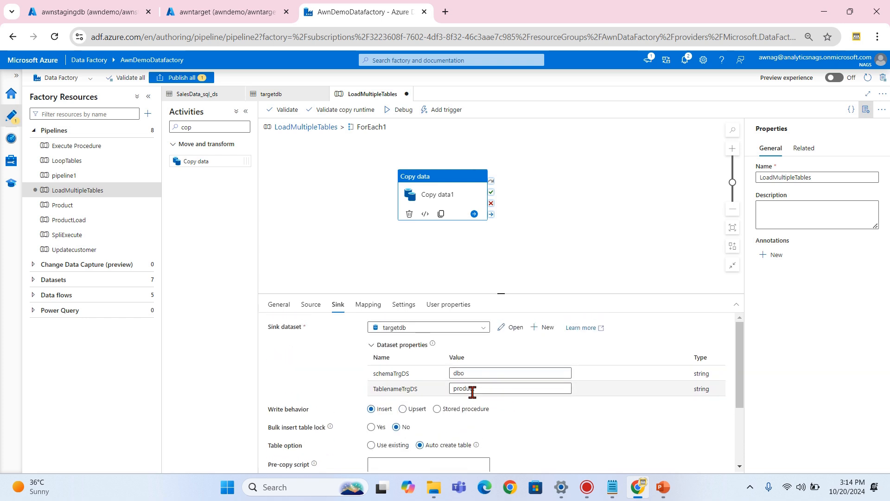
left_click(508, 389)
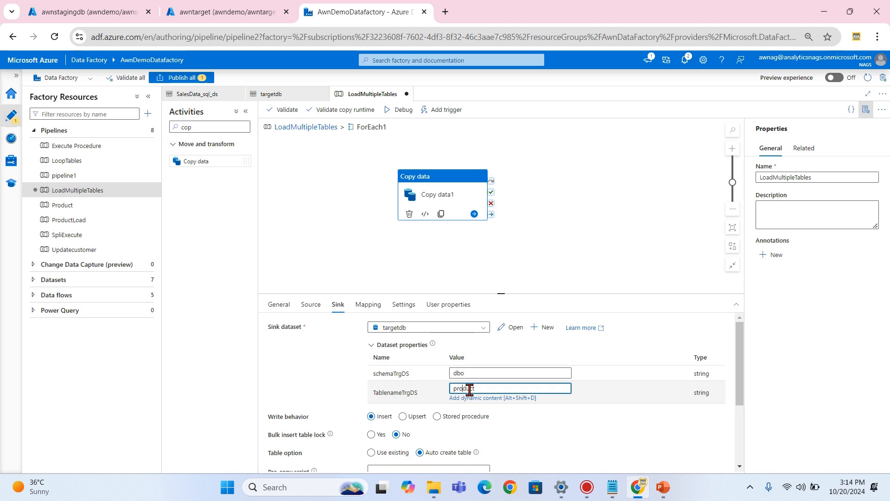
type("@item().name")
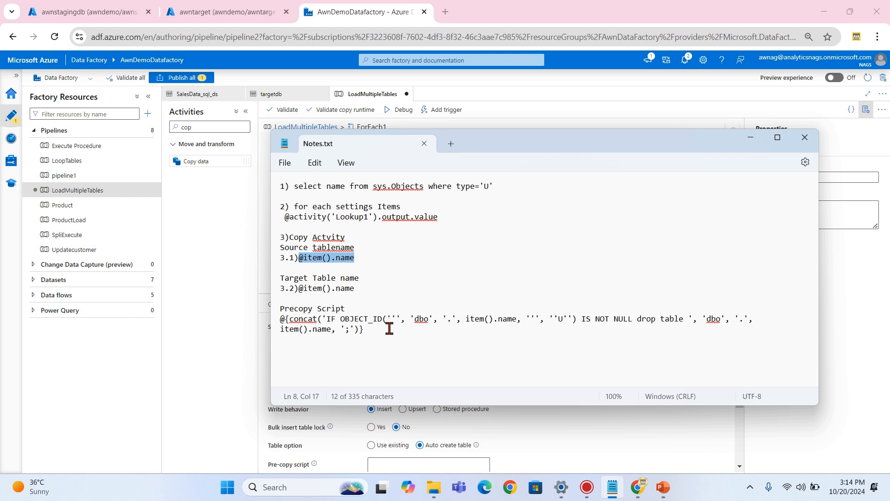
left_click_drag(279, 318, 363, 329)
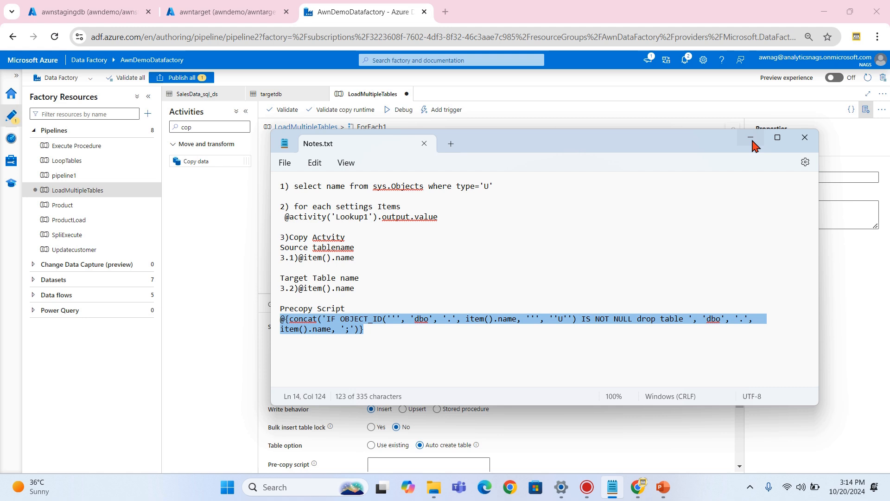
Add a pre-copy script expression to the sink that drops each existing dbo target table.
left_click(749, 137)
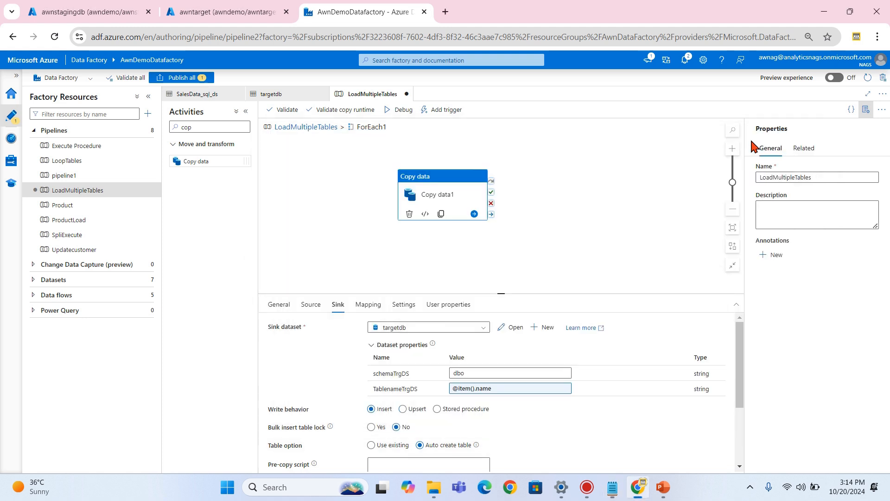
scroll("down", 3)
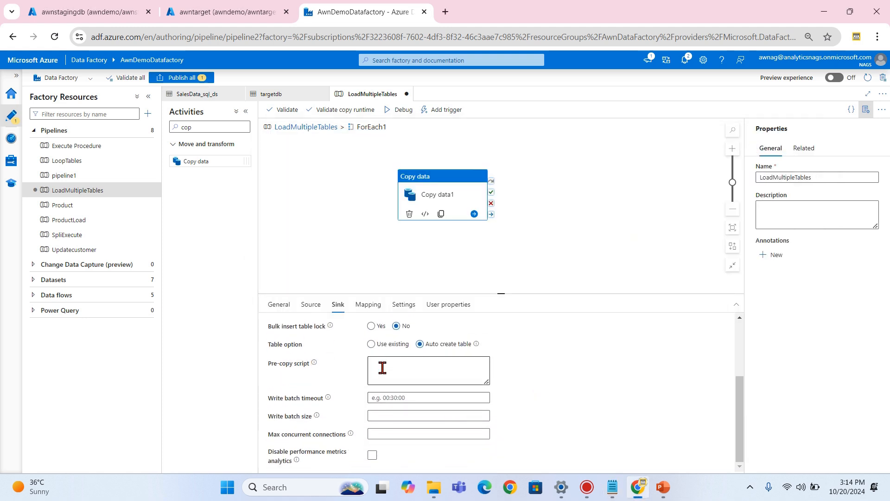
left_click(428, 369)
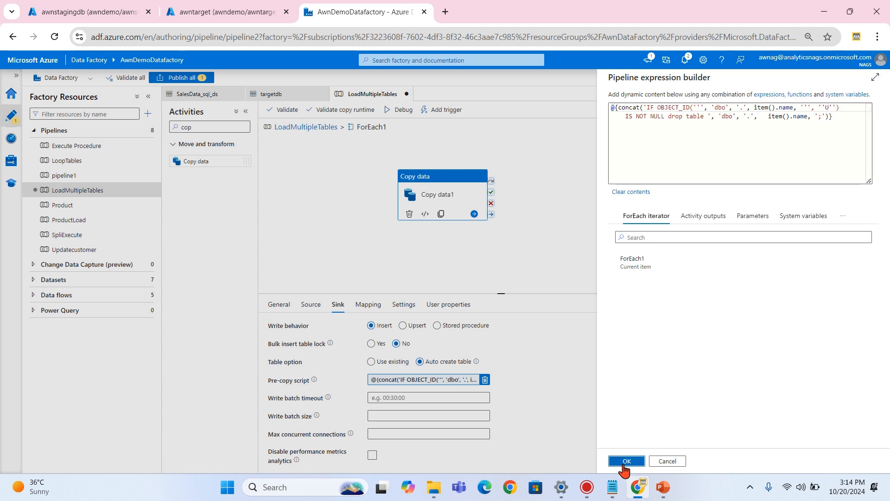
left_click(625, 460)
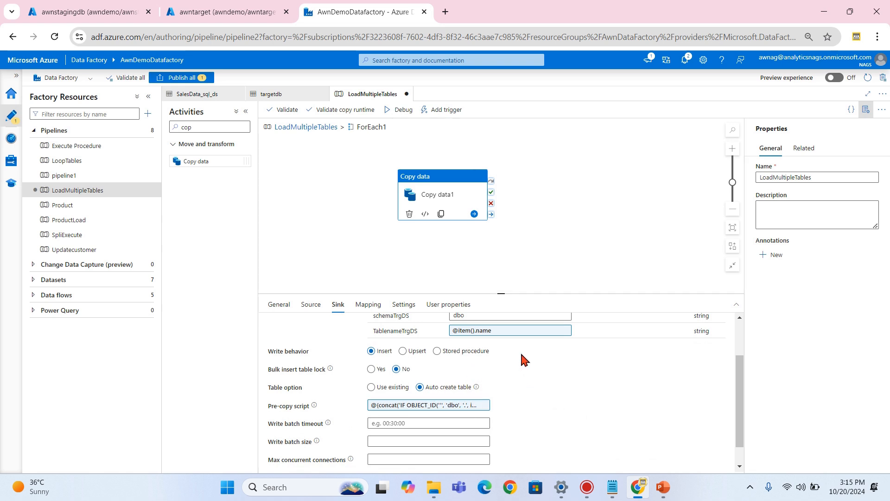
mouse_move(508, 425)
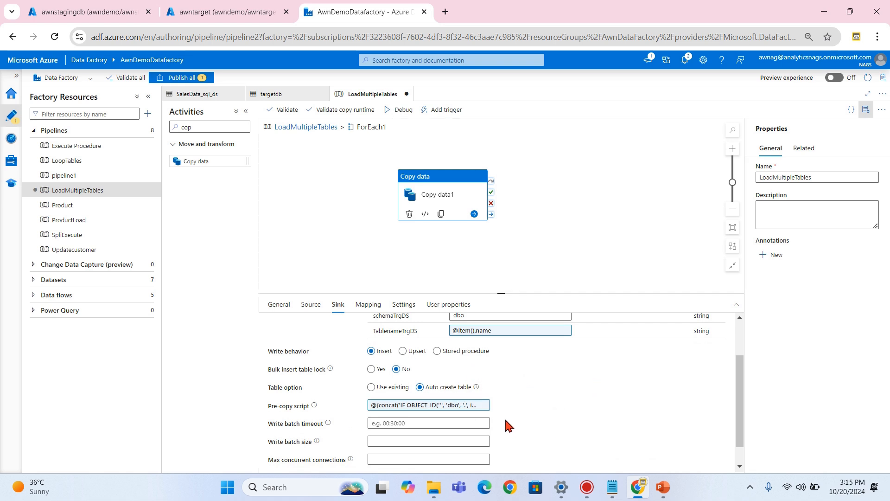
mouse_move(539, 423)
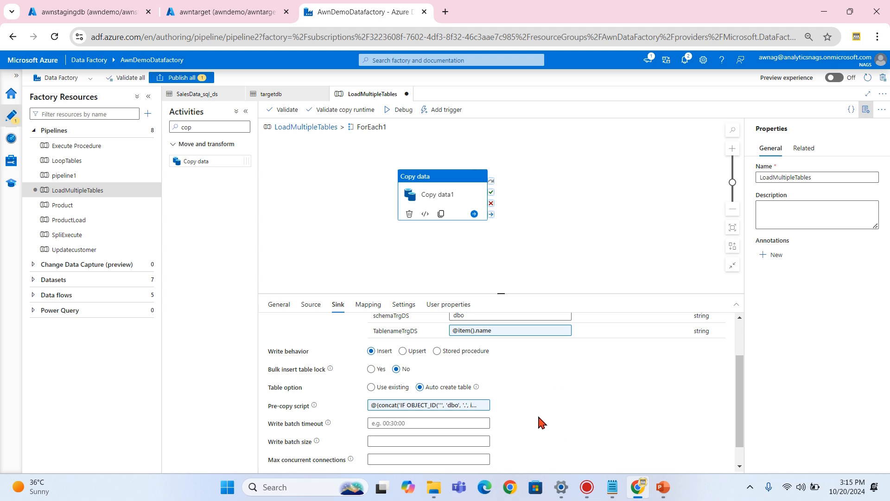
mouse_move(527, 403)
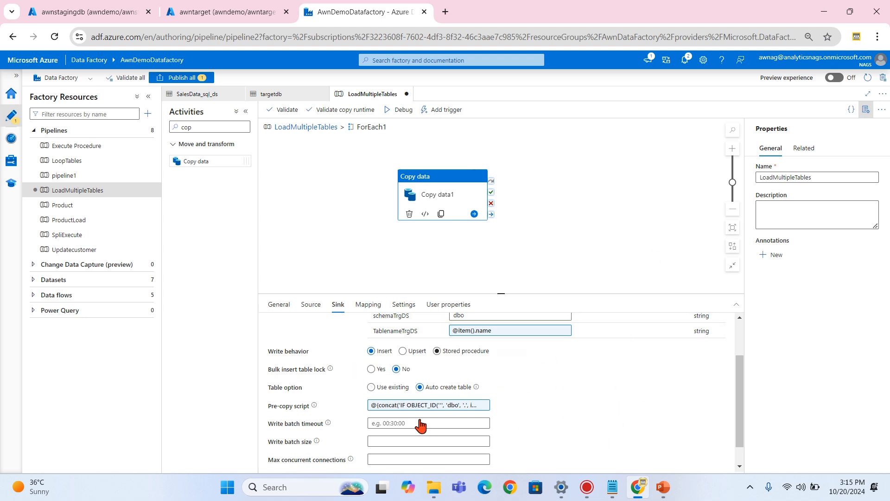
left_click(426, 405)
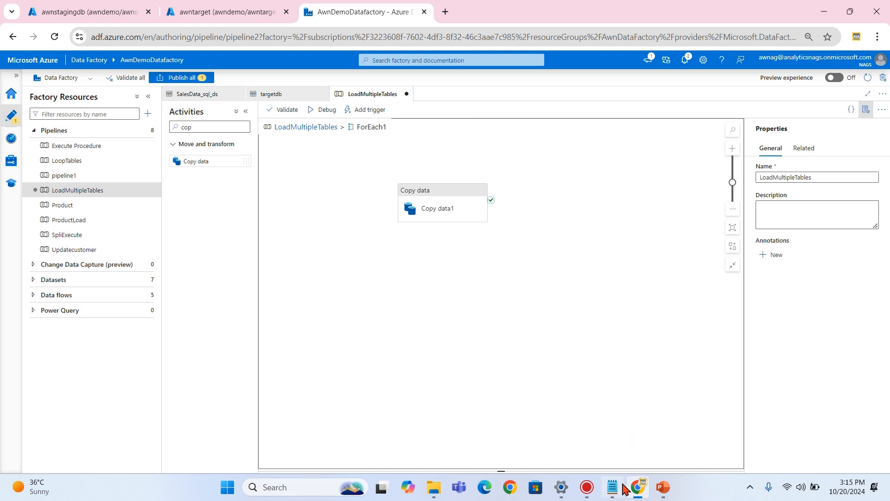
Return to the LoadMultipleTables pipeline canvas and start a debug run.
left_click(611, 488)
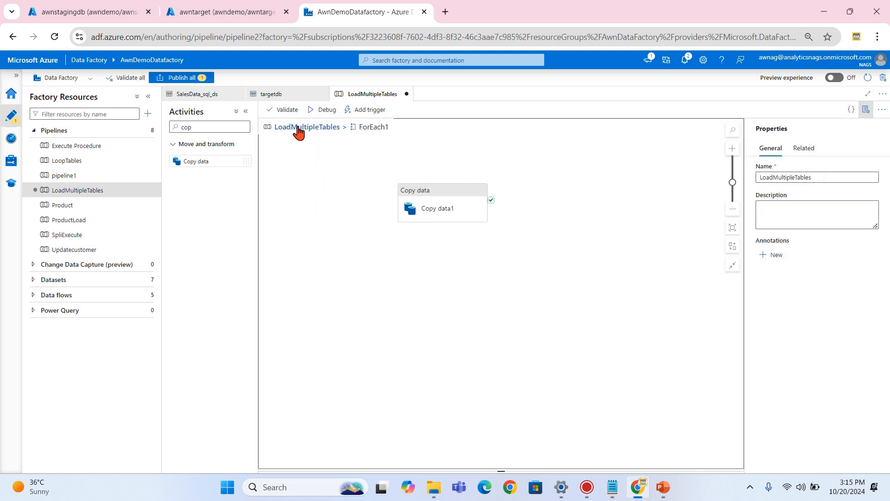
left_click(306, 127)
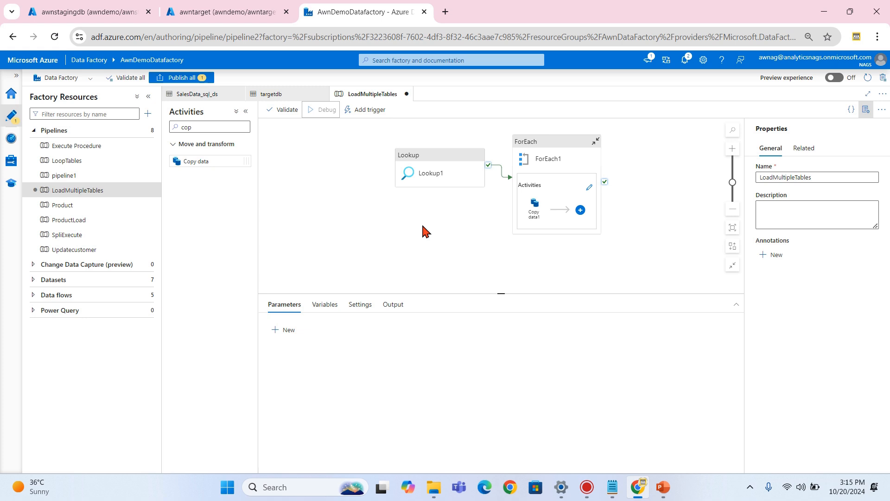
left_click(321, 110)
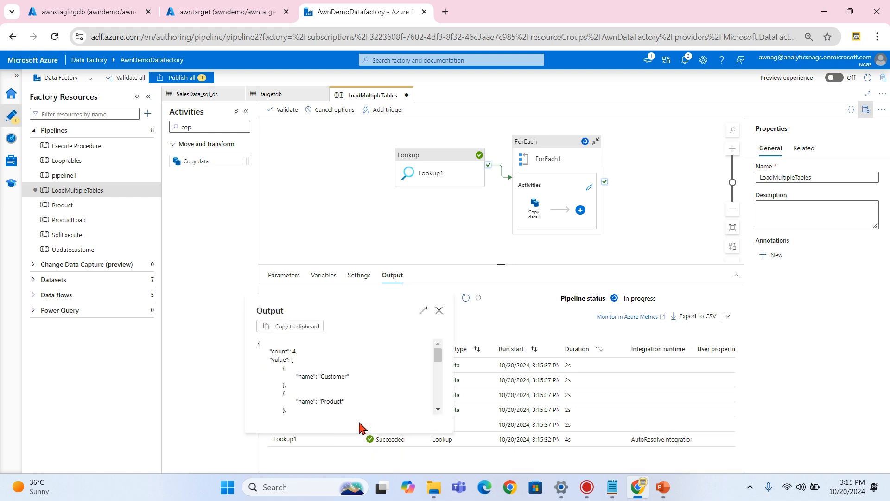
Review Lookup1's table-name output and a Copy data1 input, then close both.
scroll("down", 3)
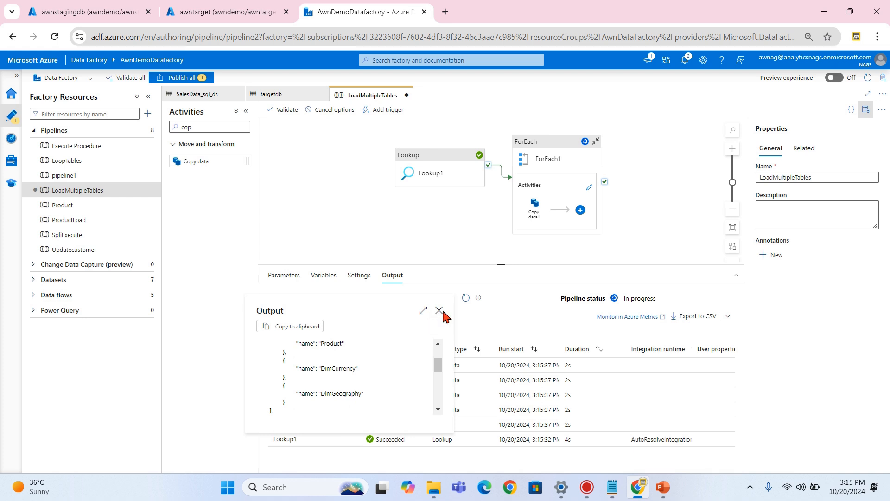
left_click(438, 311)
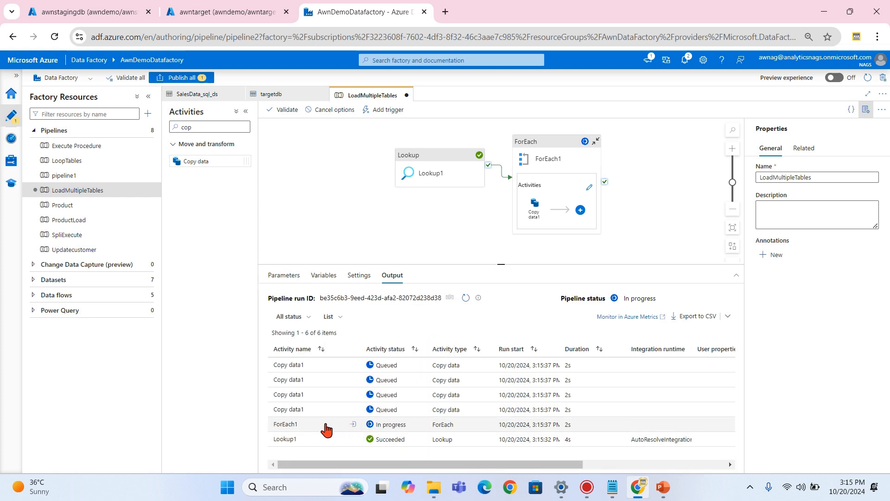
mouse_move(354, 425)
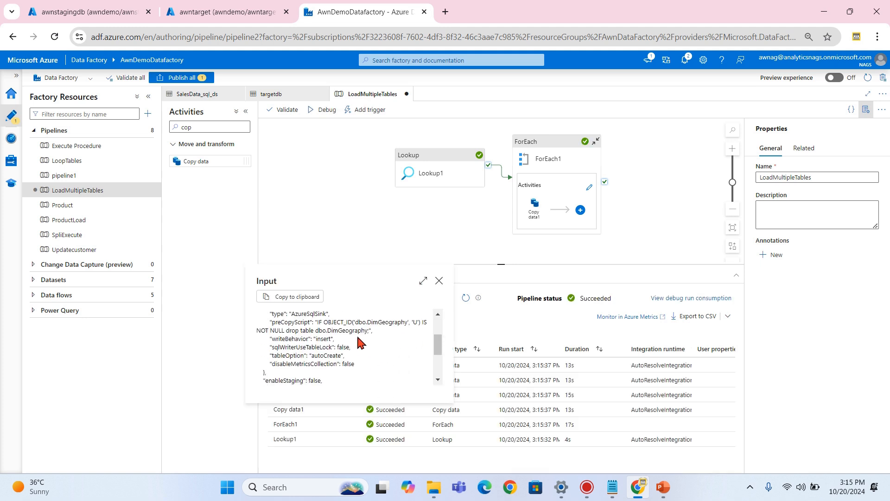
mouse_move(413, 332)
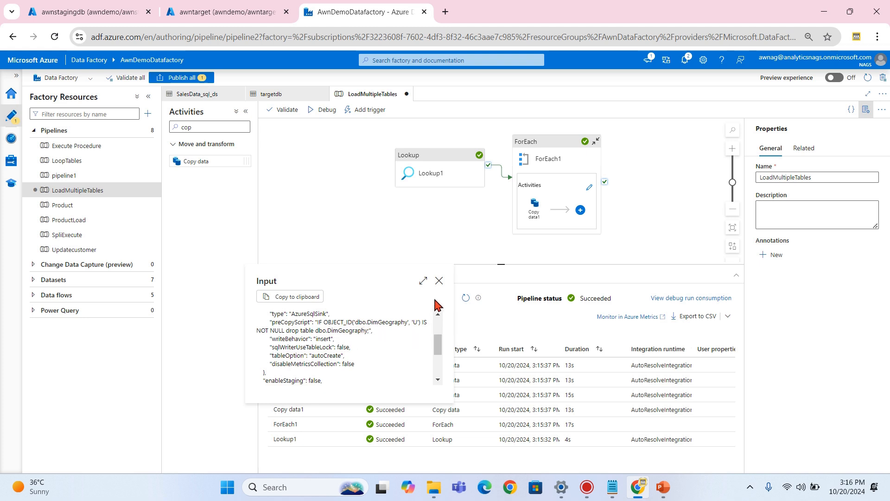
left_click(438, 281)
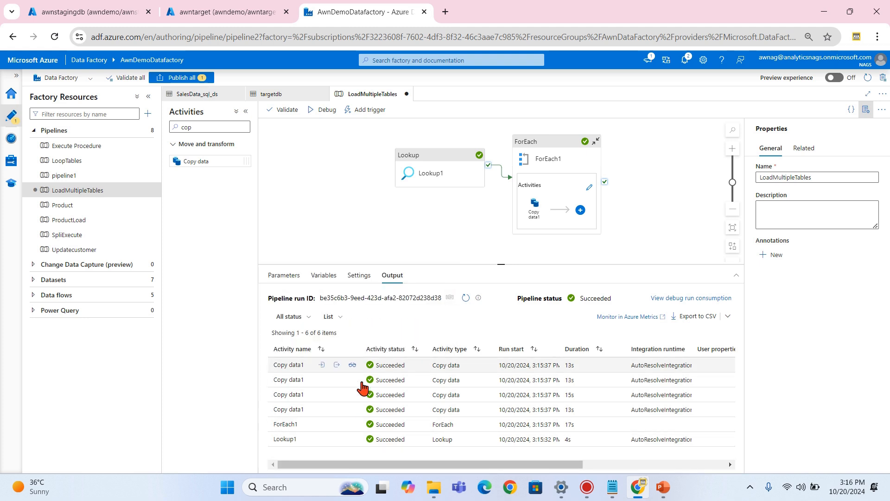
left_click(225, 11)
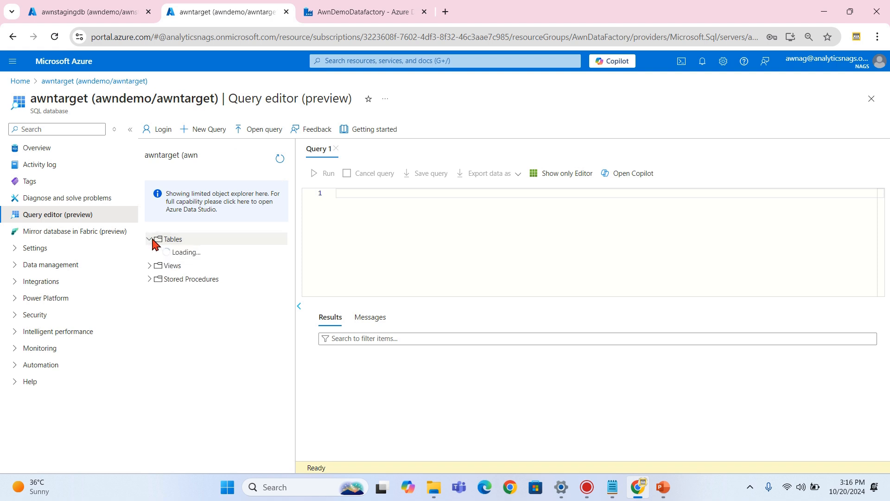
Preview the top 1000 rows of a loaded target table, showing the DimCurrency data.
right_click(190, 252)
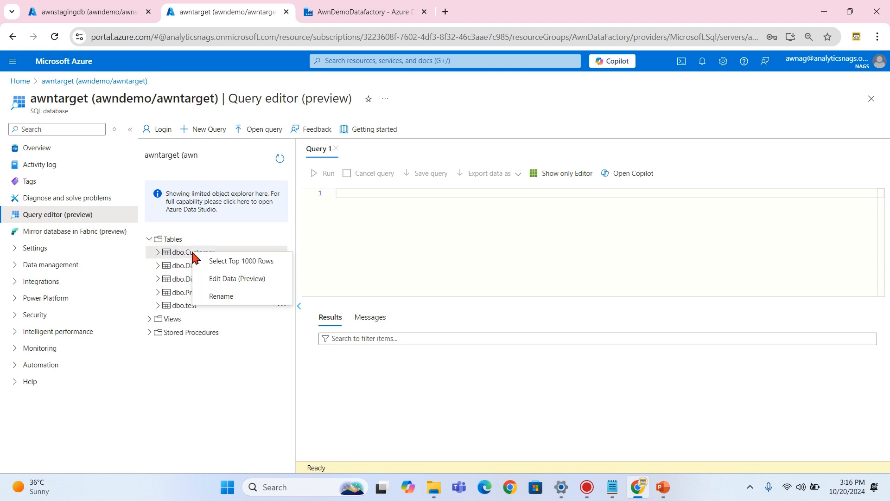
left_click(241, 260)
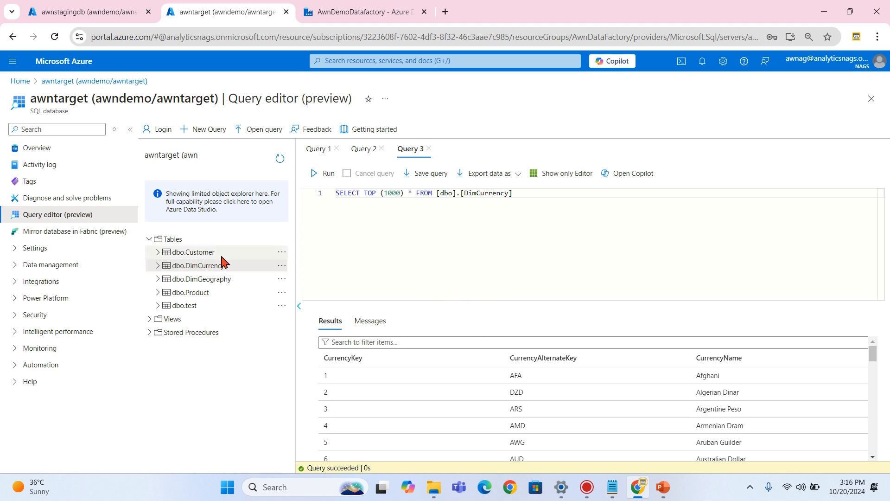
left_click(366, 11)
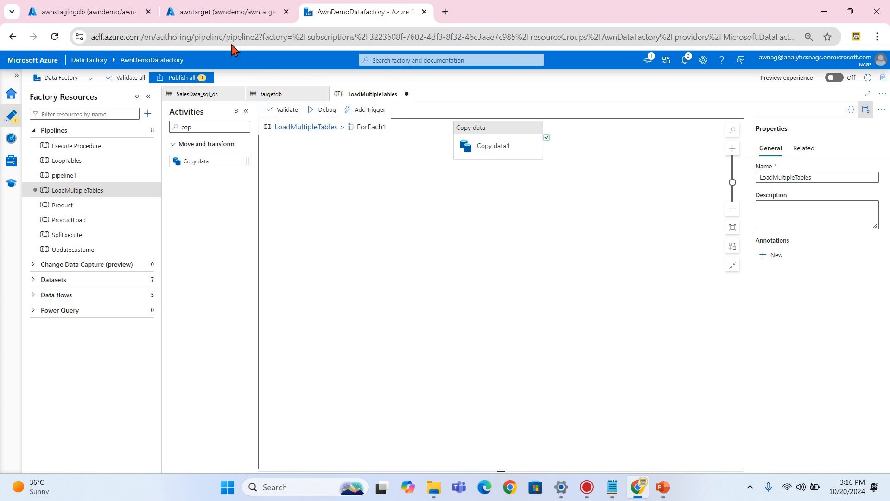
Trigger a second LoadMultipleTables debug run and refresh its activity run list.
left_click(227, 11)
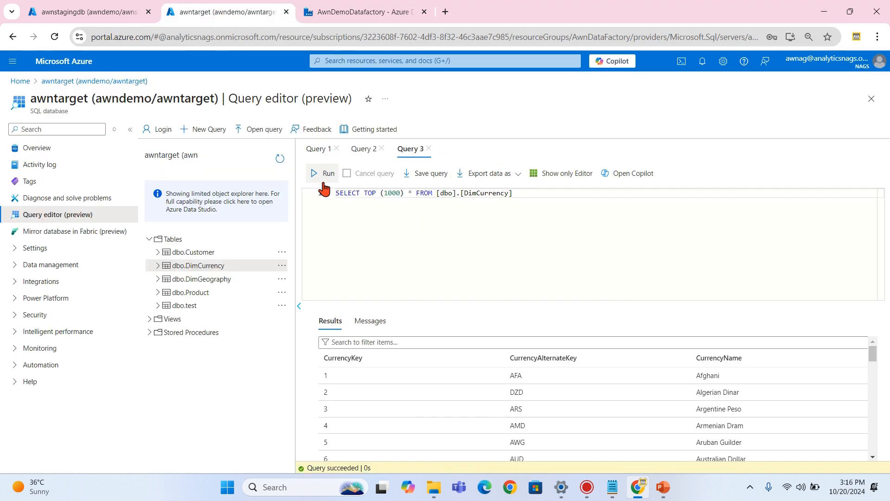
left_click(367, 11)
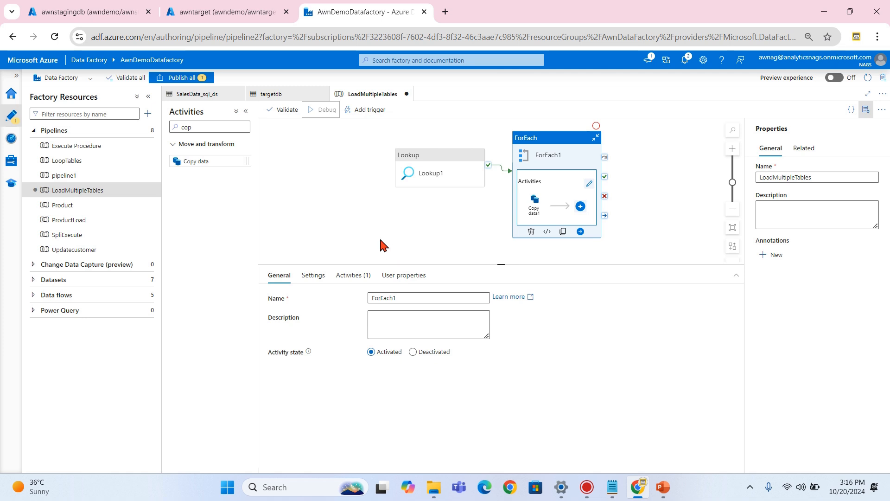
left_click(320, 109)
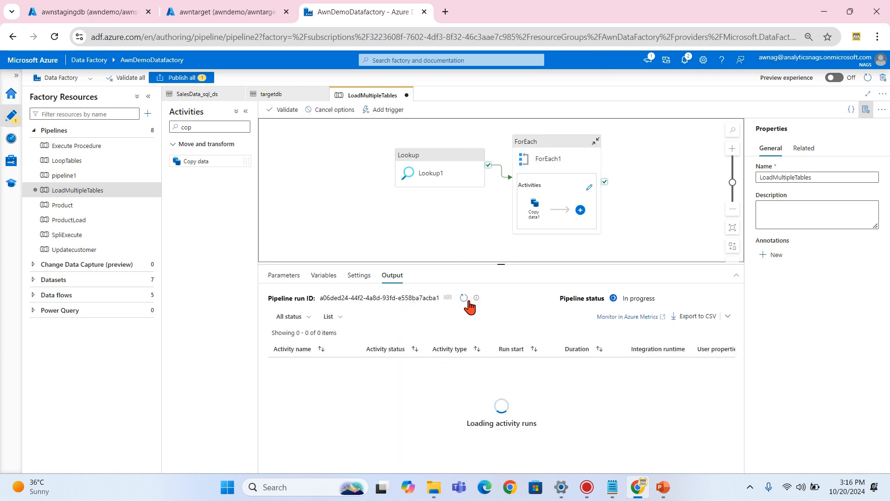
left_click(463, 298)
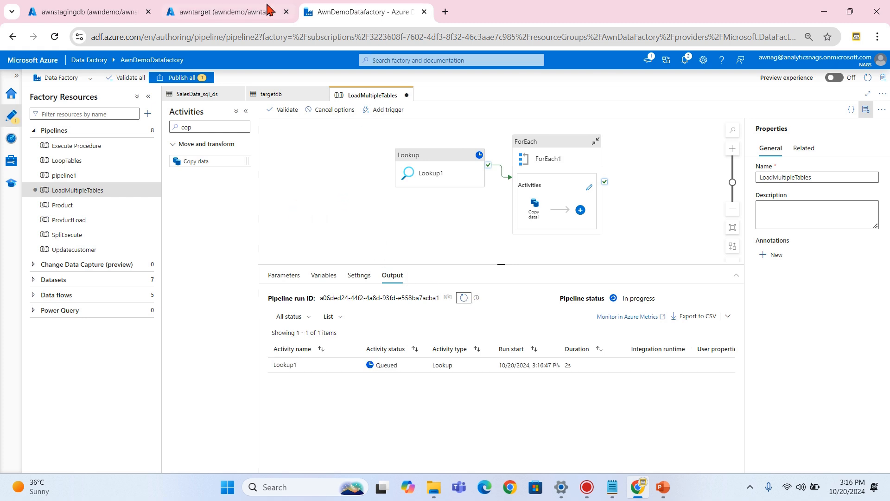
left_click(224, 11)
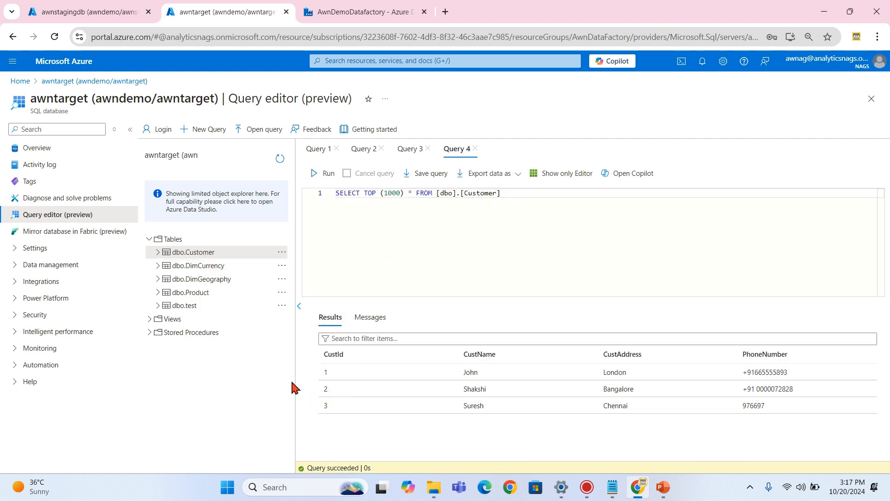
mouse_move(324, 420)
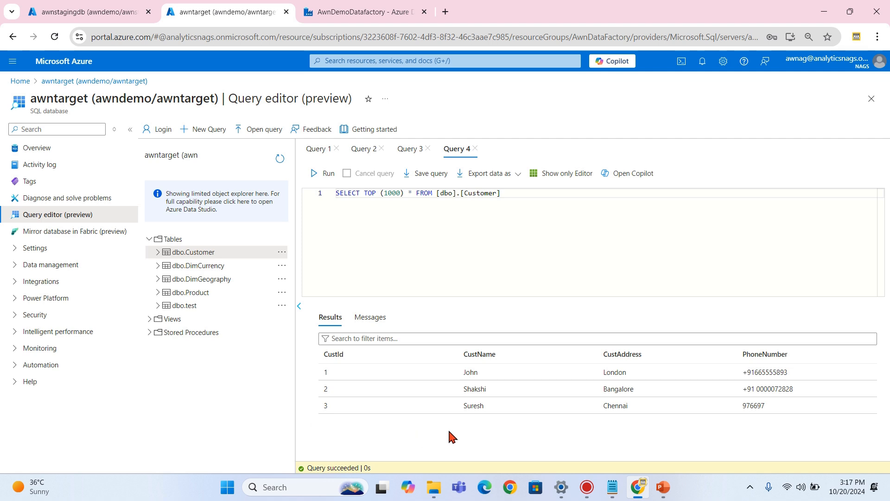
Return to the Data Factory tab showing the in-progress second debug run.
left_click(364, 11)
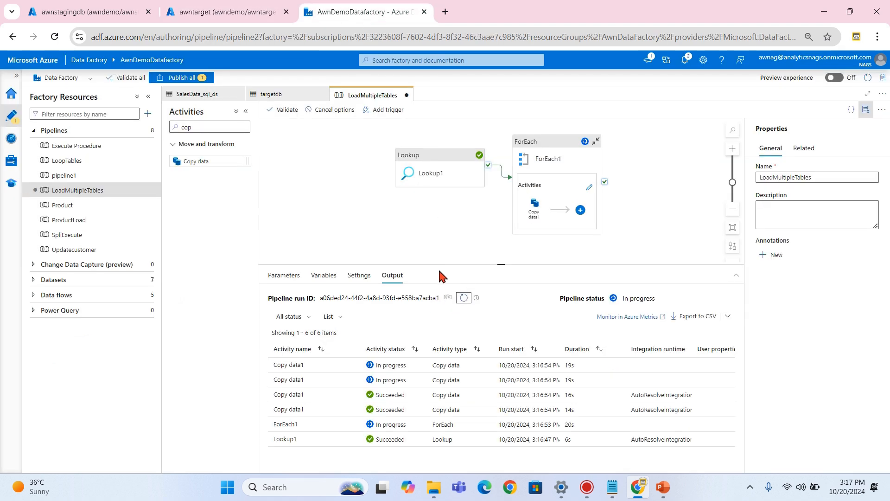
mouse_move(432, 255)
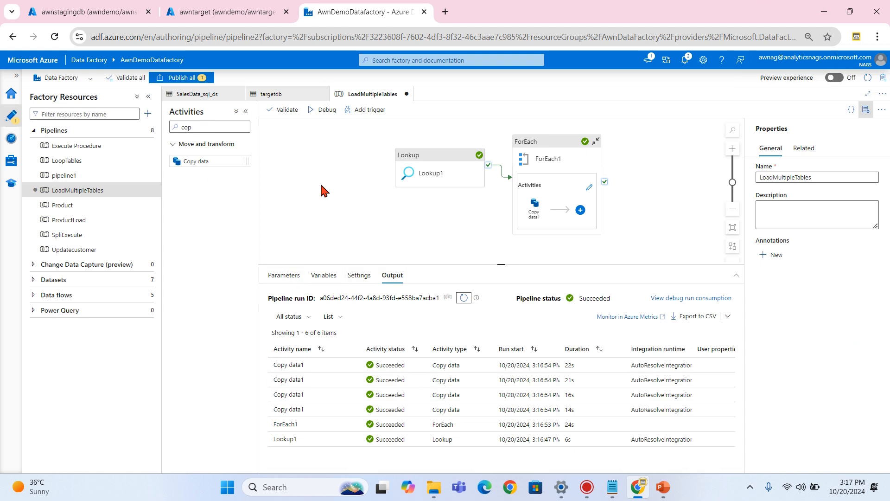
mouse_move(227, 11)
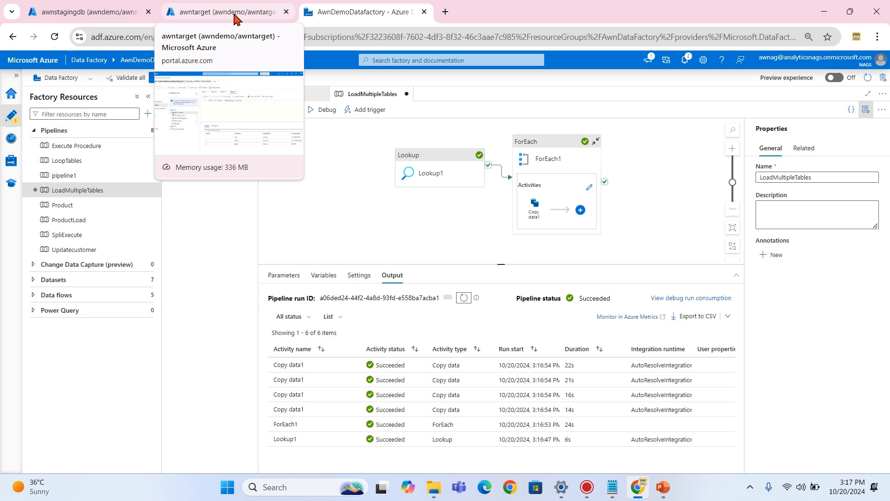
Rerun the Customer query in Query 4, confirming three rows after the reload.
left_click(225, 11)
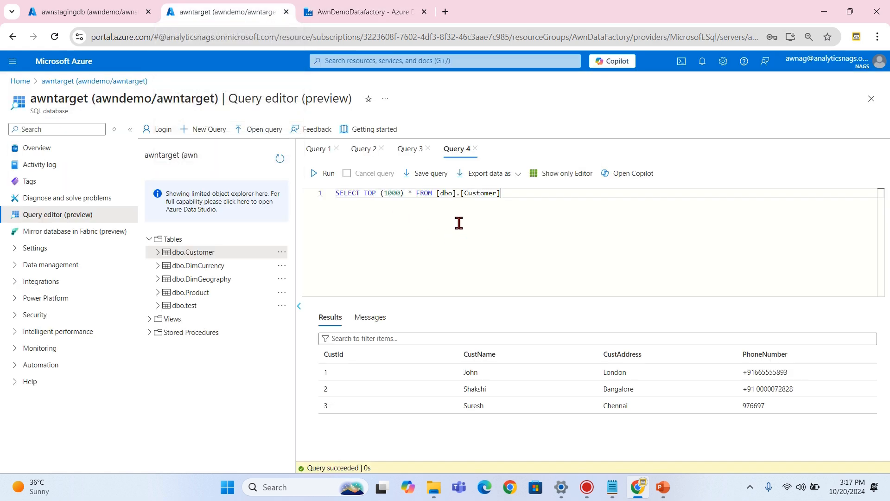
left_click(321, 173)
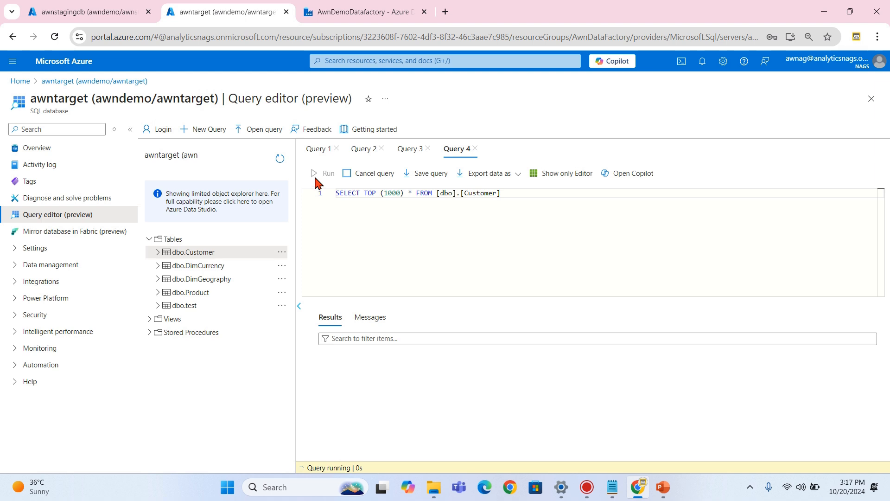
left_click(313, 173)
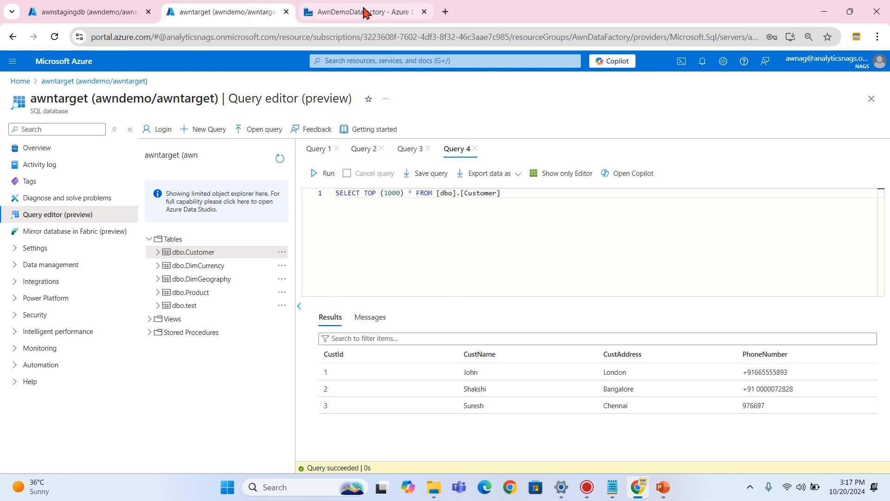
left_click(361, 11)
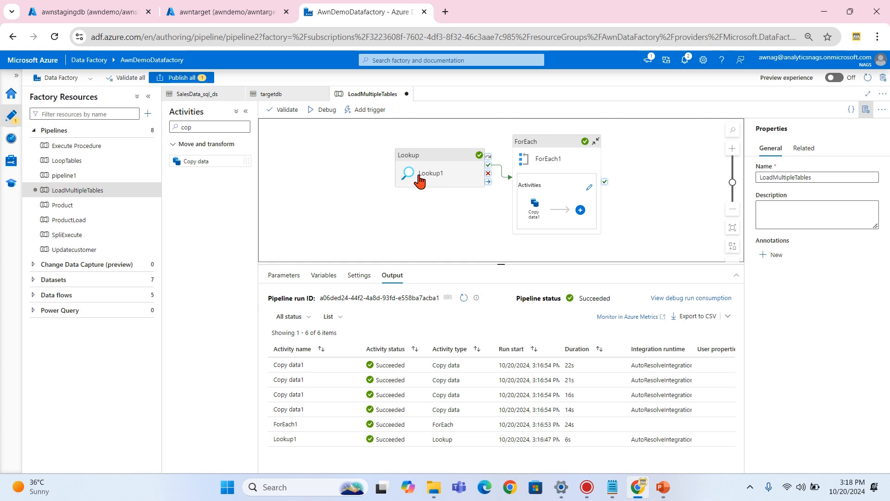
mouse_move(380, 233)
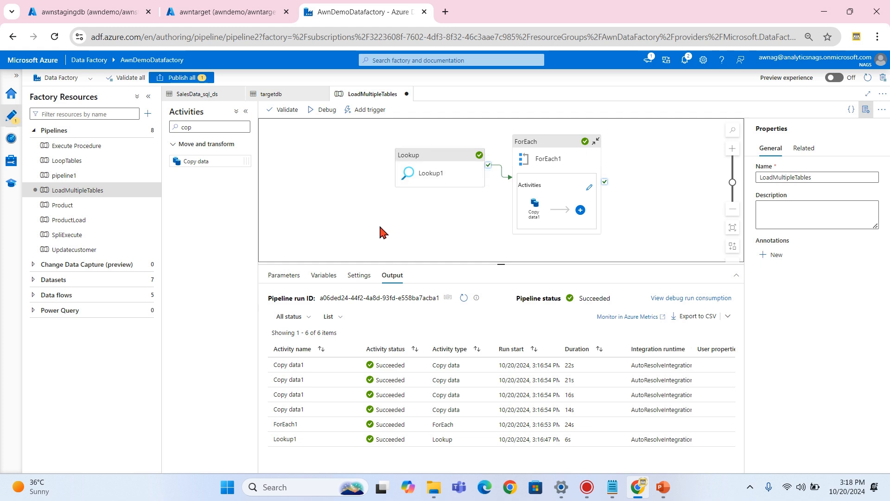